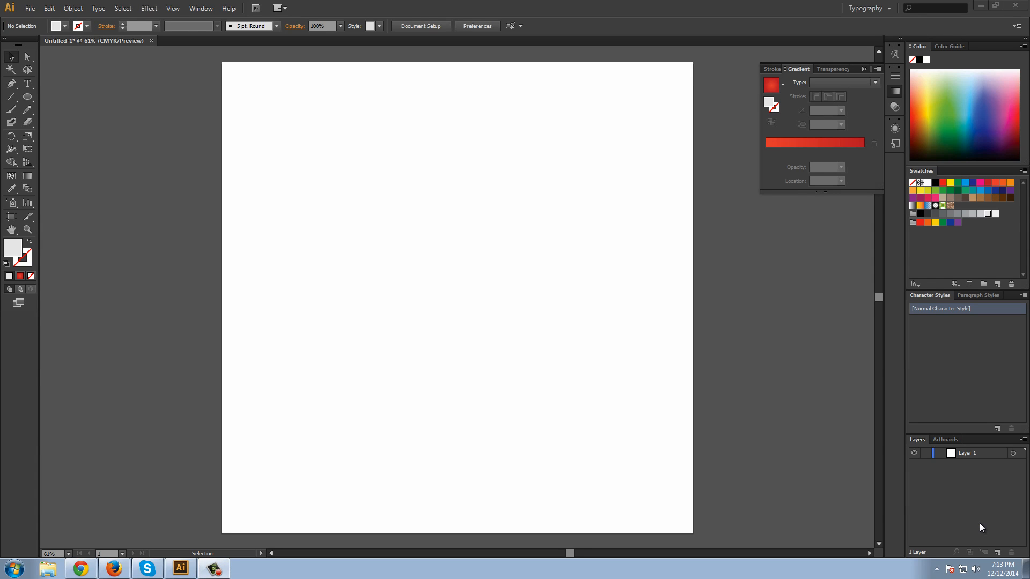
{"action": "mouse_move", "coordinate": [978, 559]}
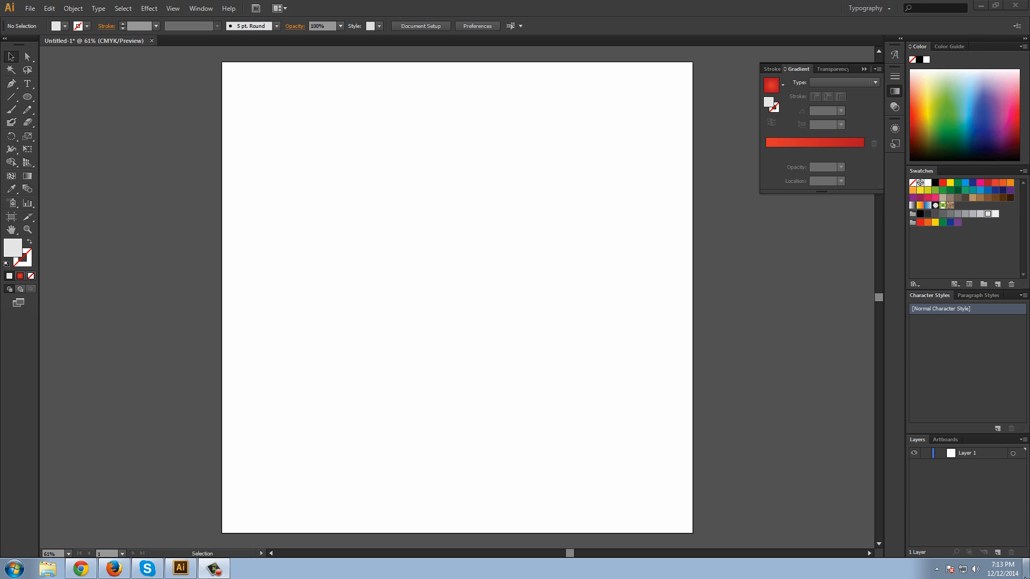
{"action": "mouse_move", "coordinate": [866, 281]}
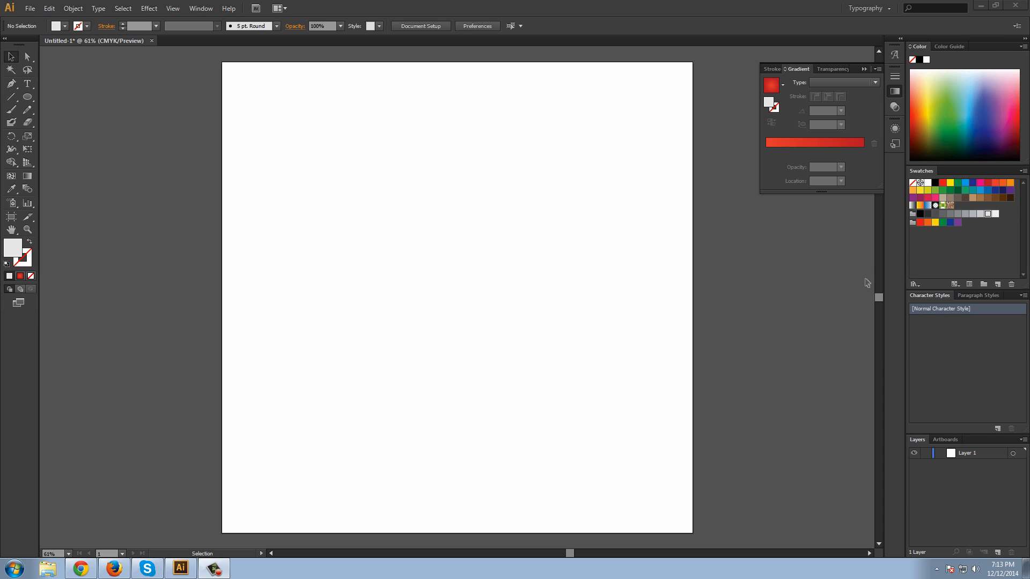
{"action": "mouse_move", "coordinate": [647, 232]}
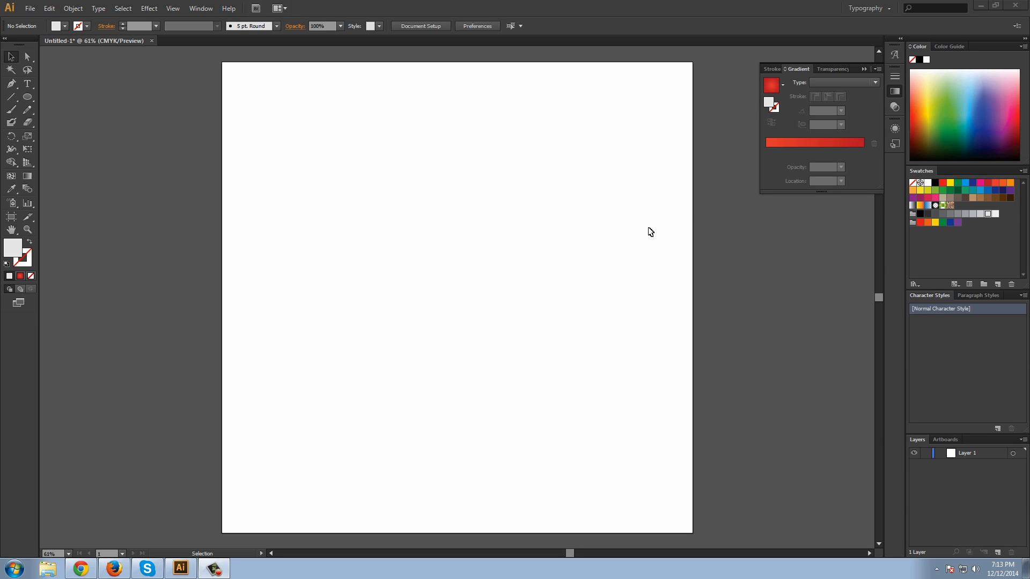
{"action": "mouse_move", "coordinate": [29, 99]}
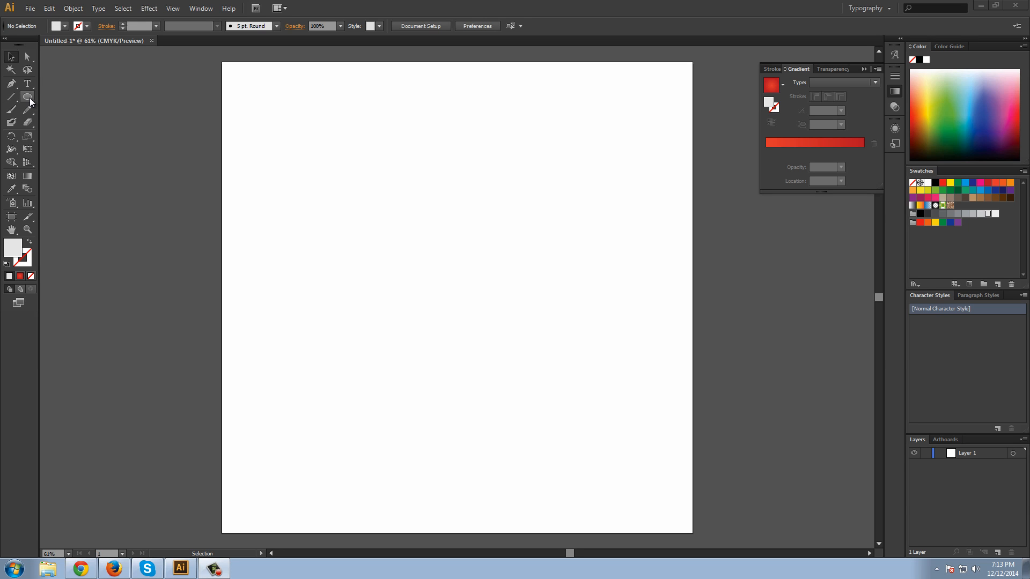
Step: Draw a small 10-sided polygon left of the artboard centre
{"action": "left_click", "coordinate": [27, 96]}
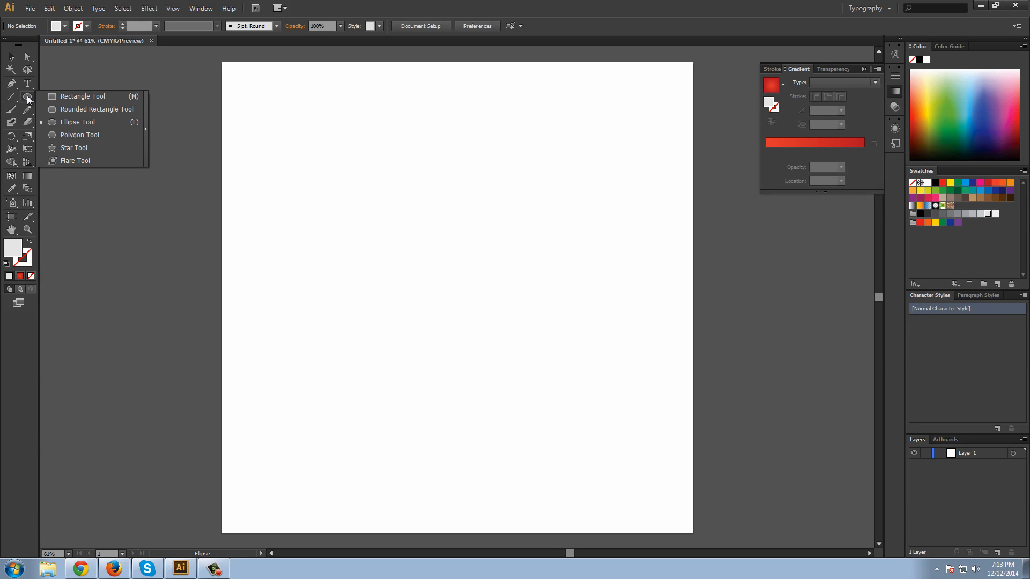
{"action": "mouse_move", "coordinate": [62, 112]}
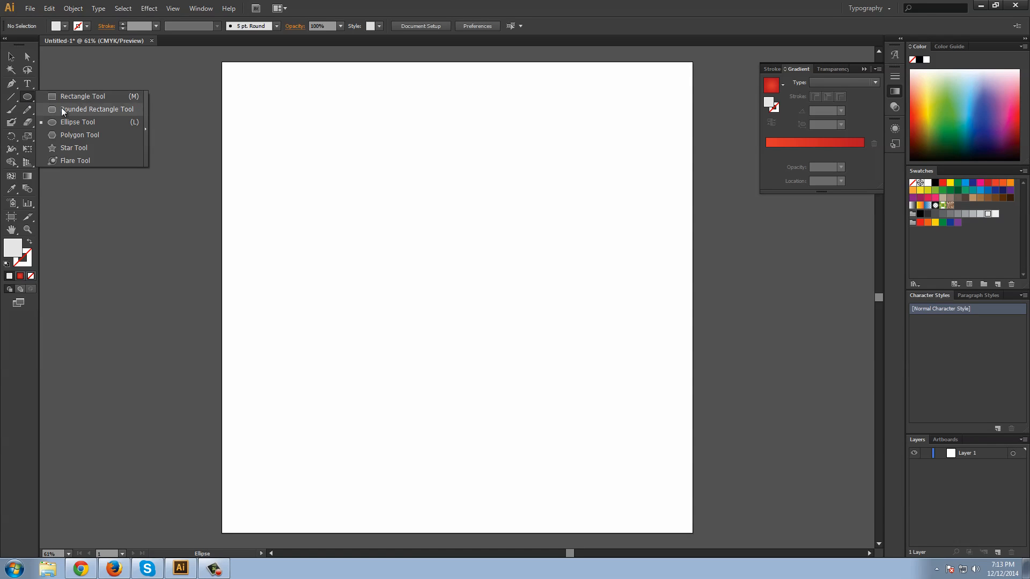
{"action": "left_click", "coordinate": [78, 135]}
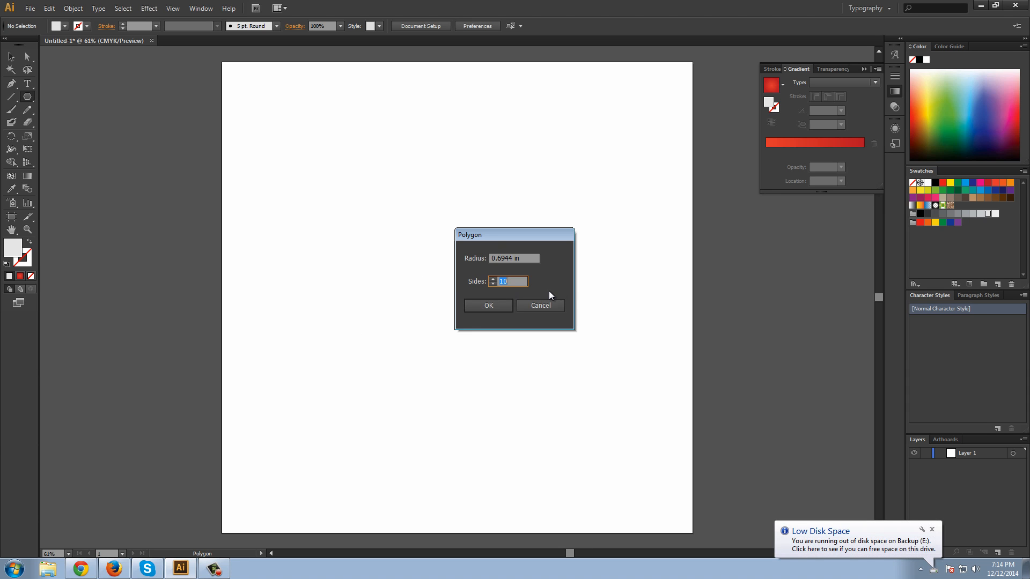
{"action": "mouse_move", "coordinate": [511, 281]}
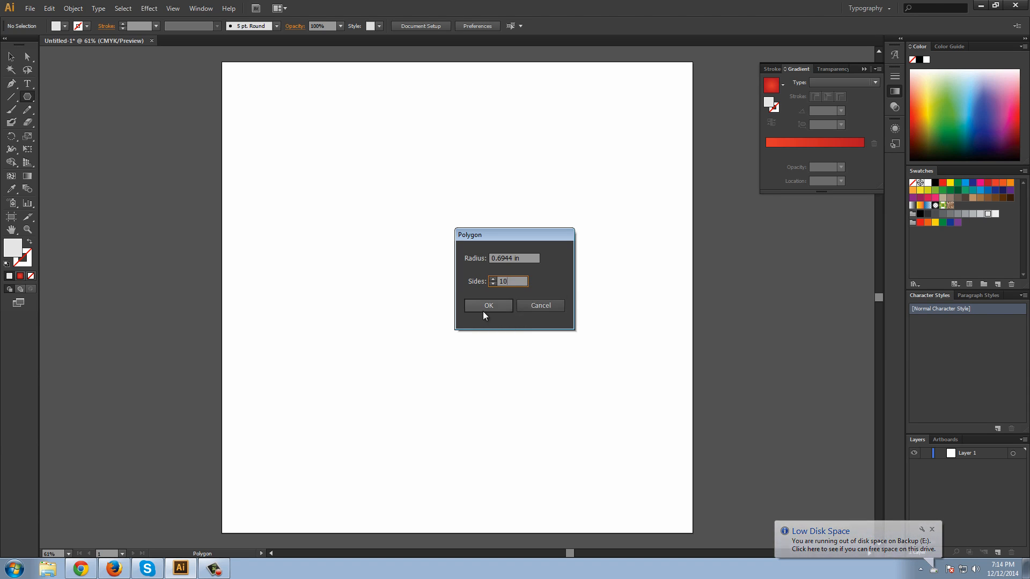
{"action": "left_click", "coordinate": [488, 305]}
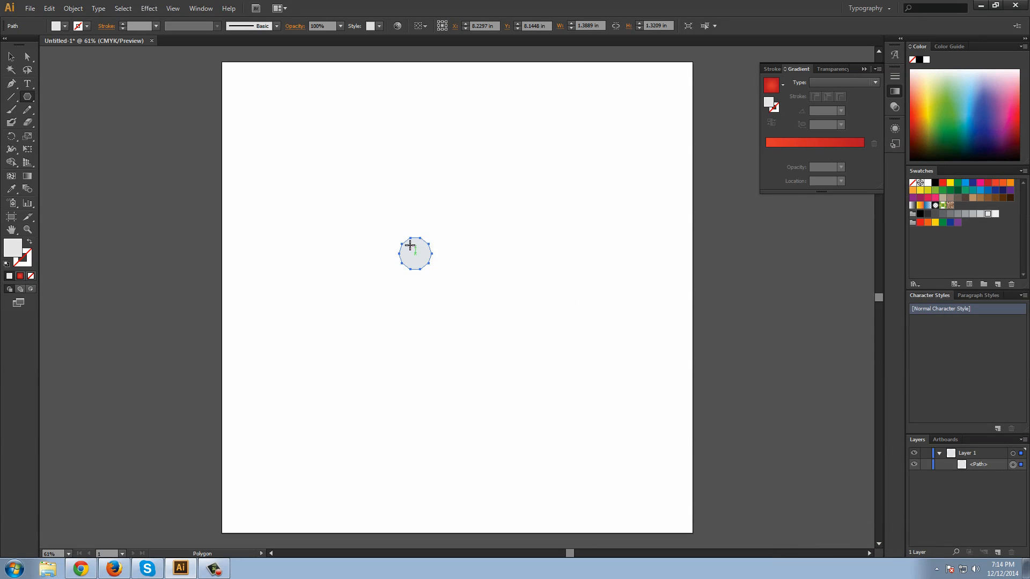
{"action": "mouse_move", "coordinate": [435, 264]}
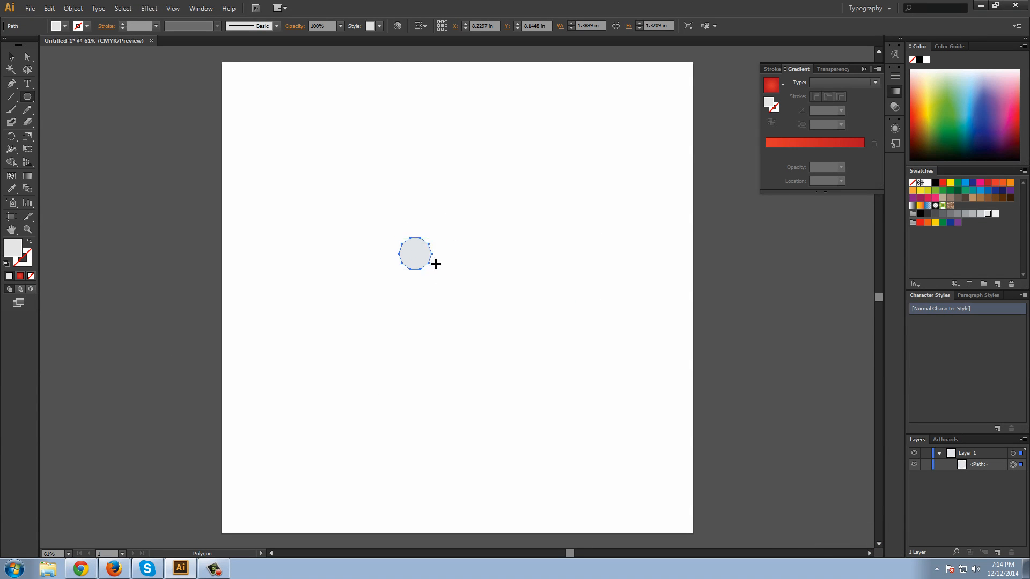
{"action": "mouse_move", "coordinate": [491, 167]}
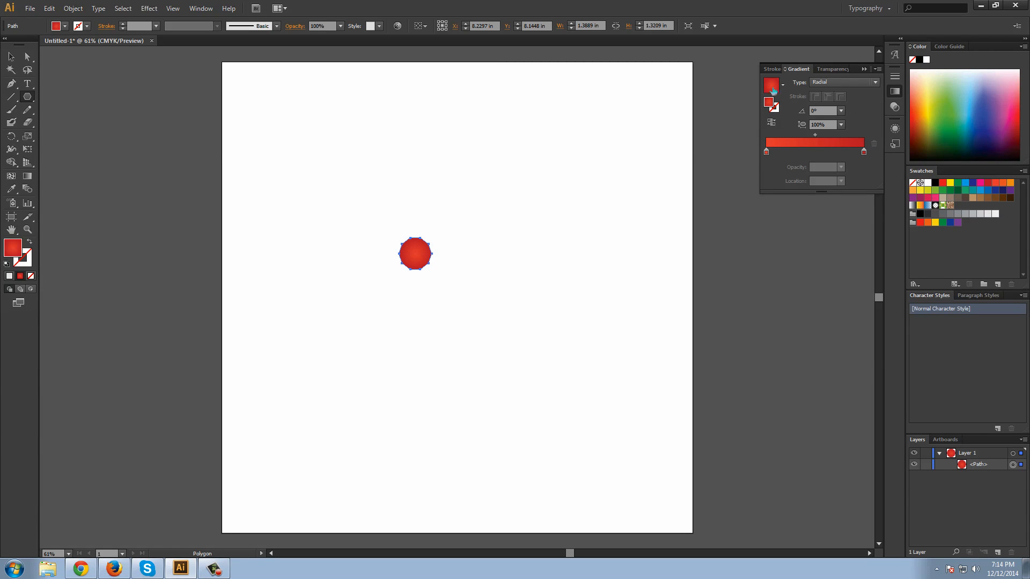
{"action": "mouse_move", "coordinate": [774, 86]}
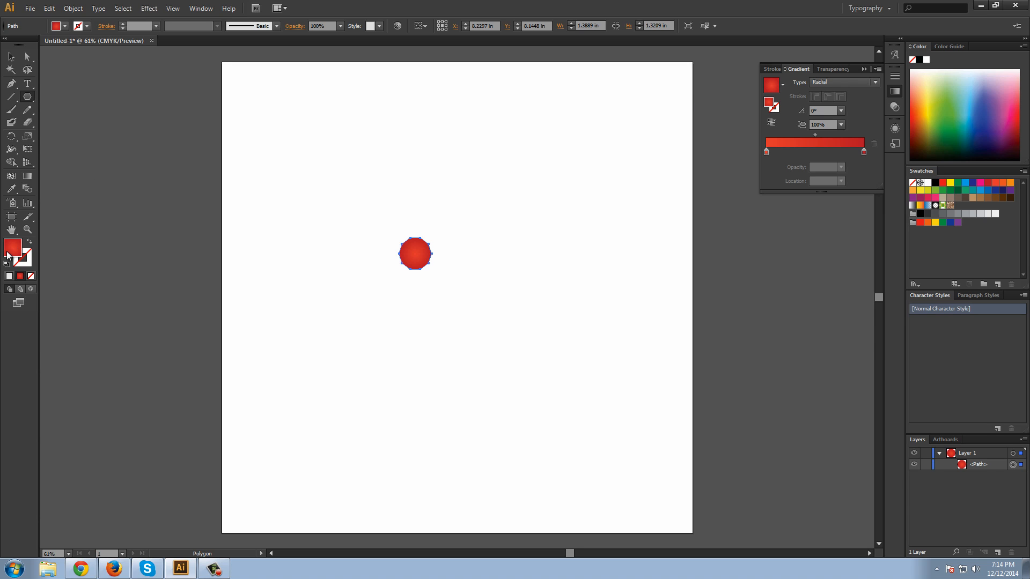
{"action": "mouse_move", "coordinate": [73, 225]}
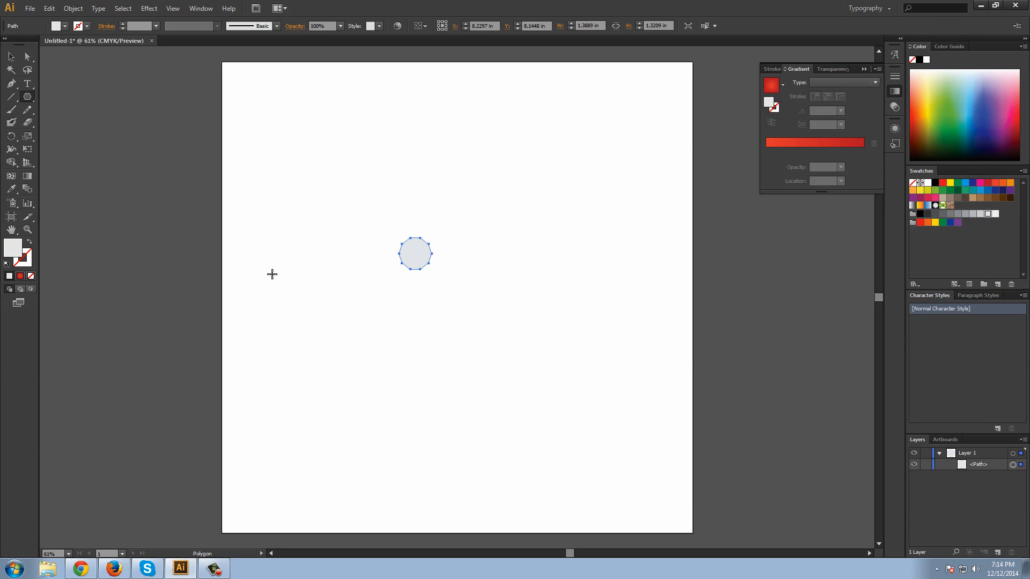
{"action": "mouse_move", "coordinate": [515, 177]}
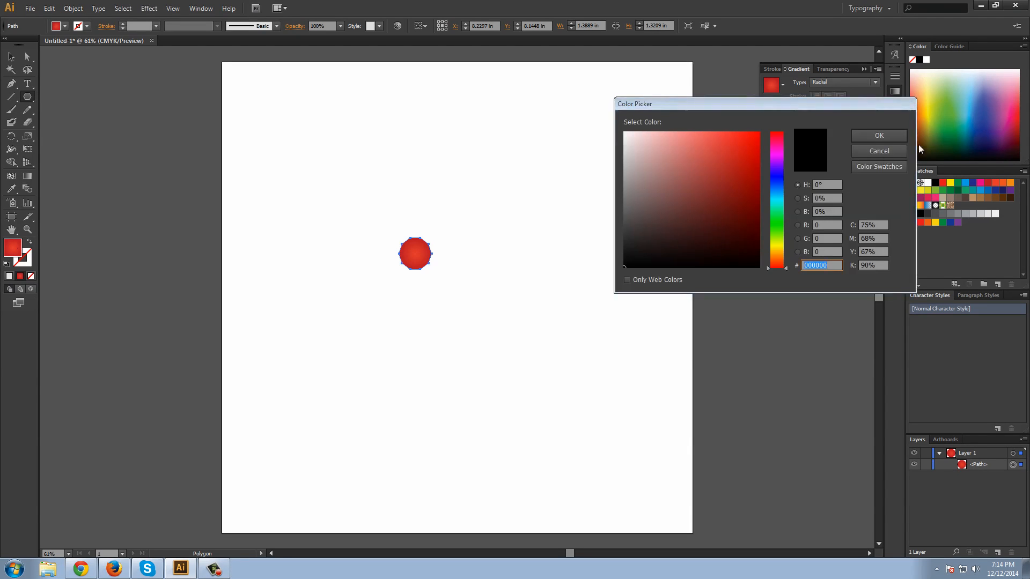
Step: Set the red radial-gradient polygon's stroke to None and reselect the polygon
{"action": "left_click", "coordinate": [878, 150]}
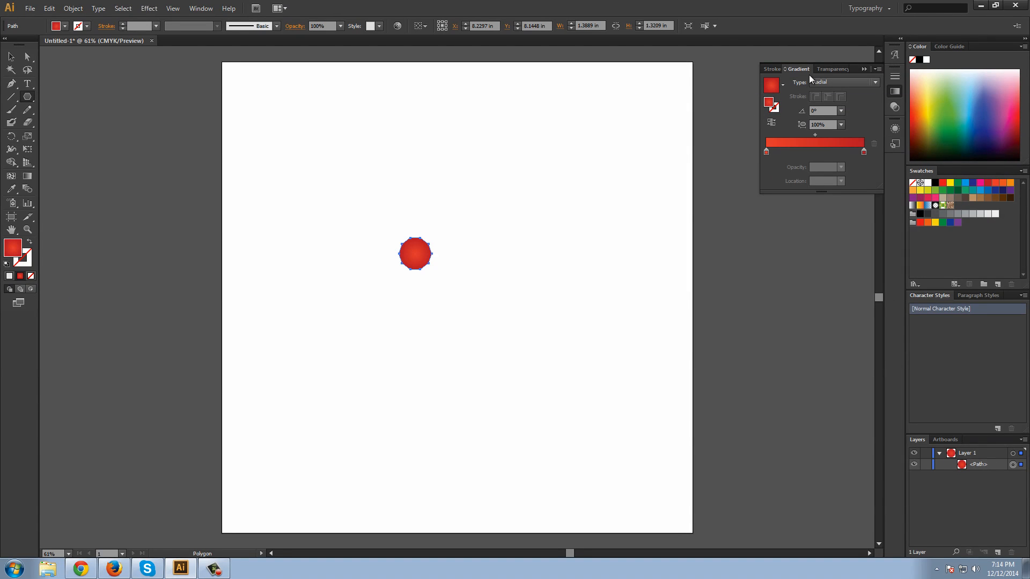
{"action": "left_click", "coordinate": [766, 152]}
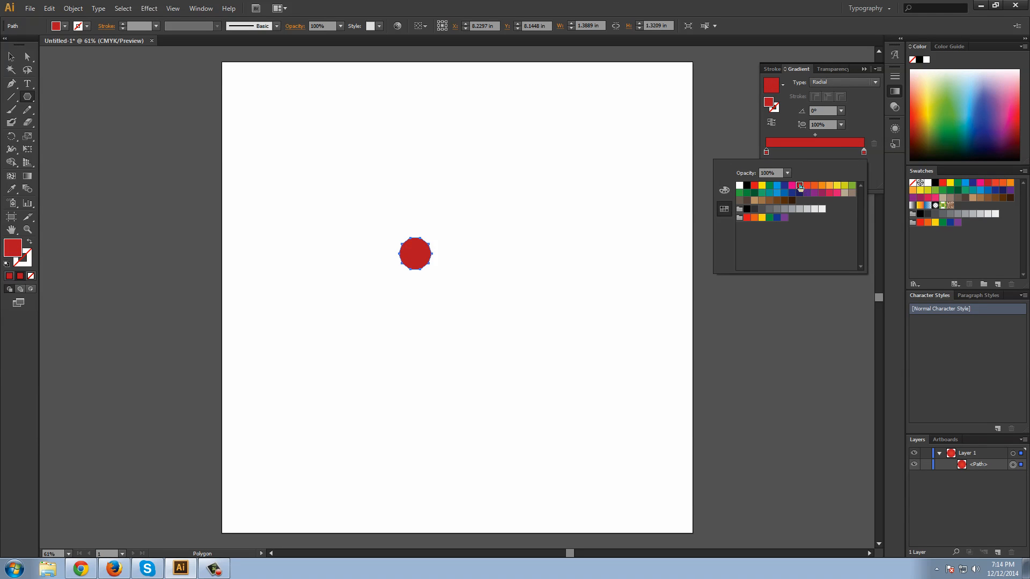
{"action": "mouse_move", "coordinate": [800, 193]}
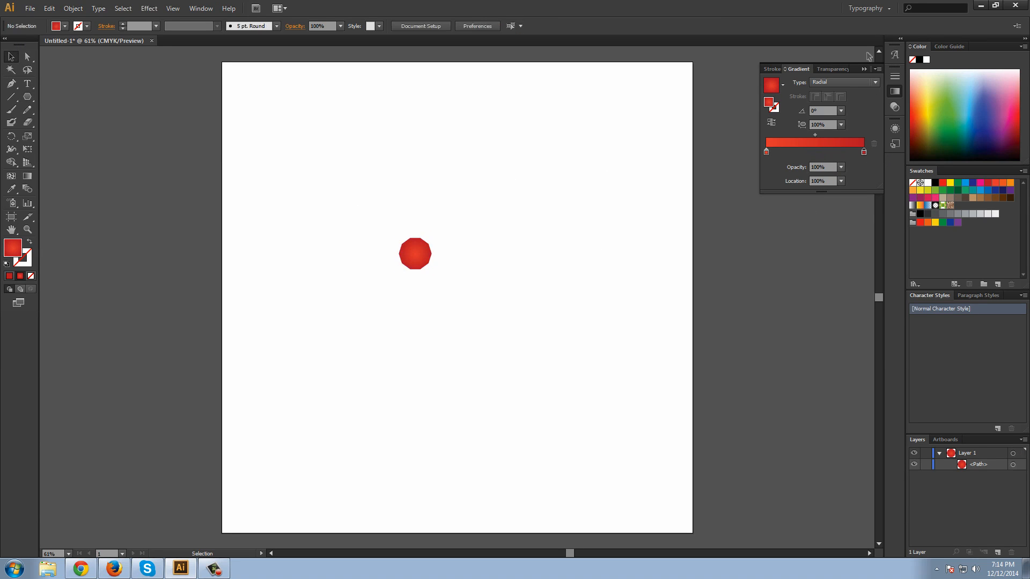
{"action": "left_click", "coordinate": [414, 254]}
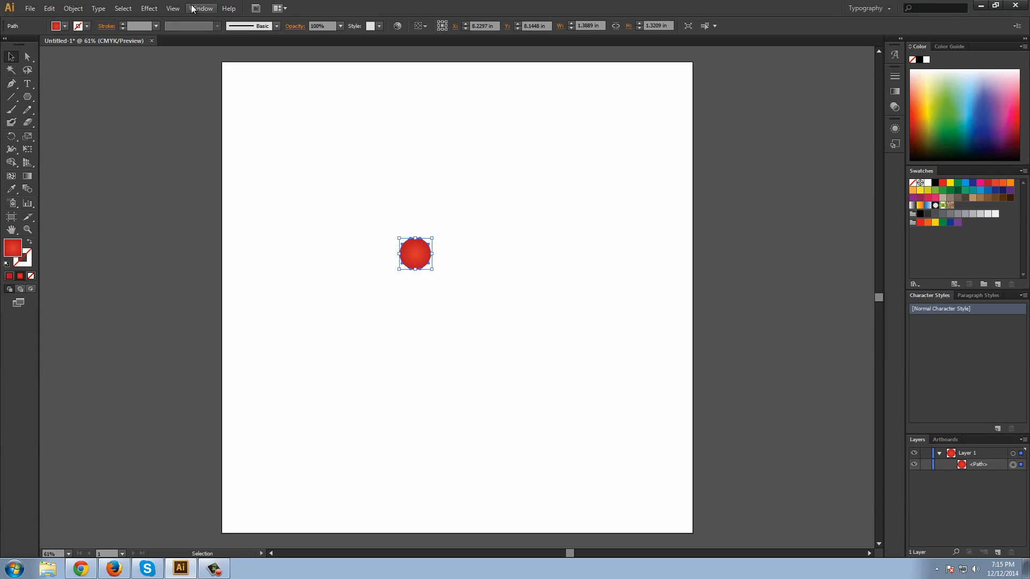
Step: Preview Pucker & Bloat on the polygon with the Bloat amount set to 100%
{"action": "left_click", "coordinate": [149, 8]}
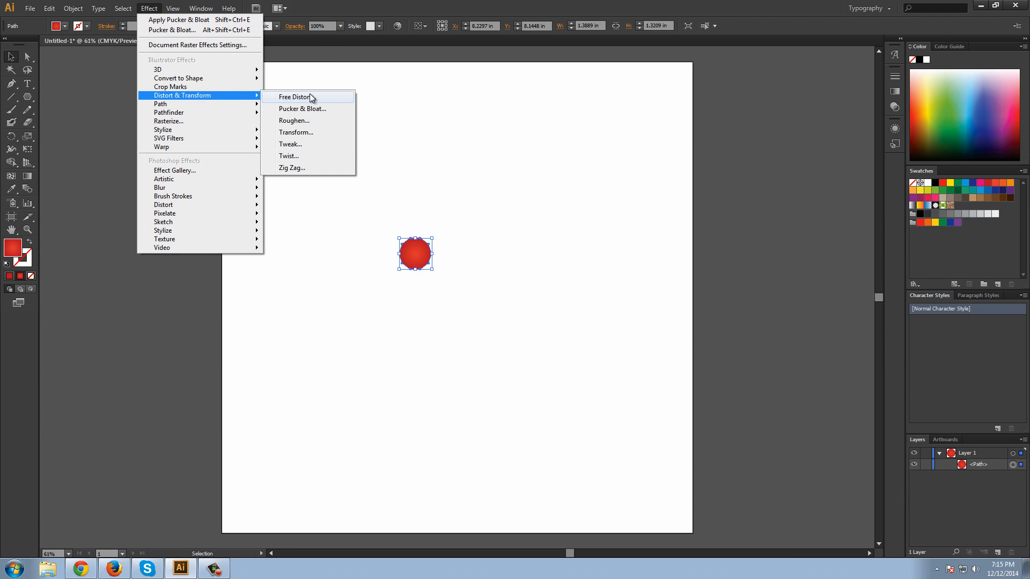
{"action": "left_click", "coordinate": [302, 109]}
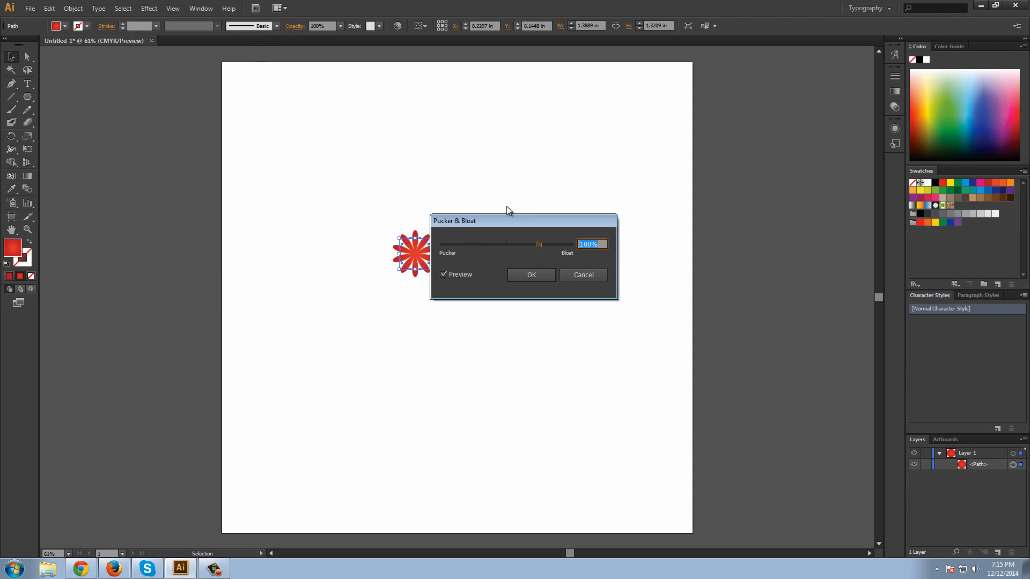
{"action": "left_click_drag", "start_coordinate": [509, 220], "coordinate": [539, 161]}
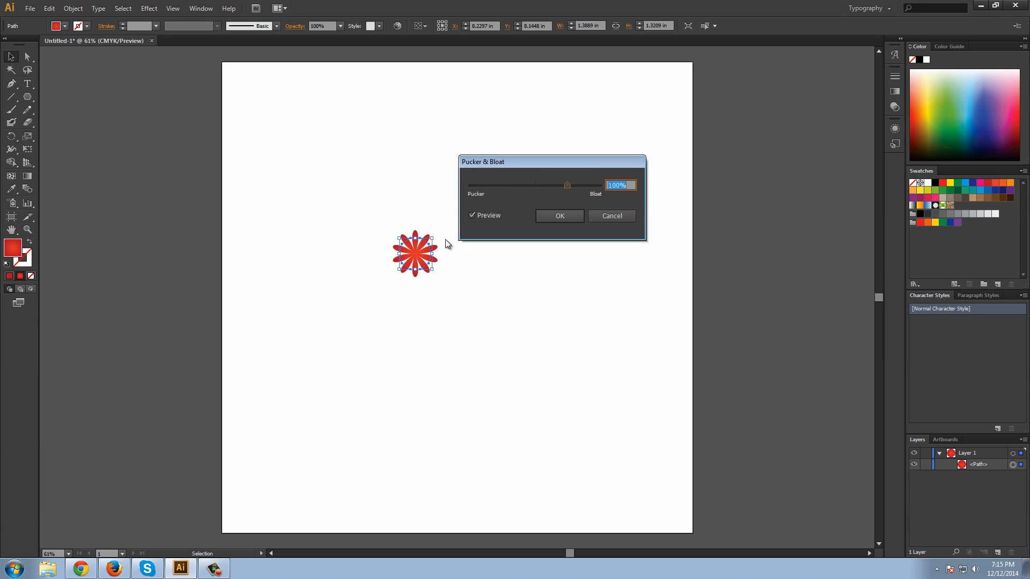
{"action": "mouse_move", "coordinate": [475, 222]}
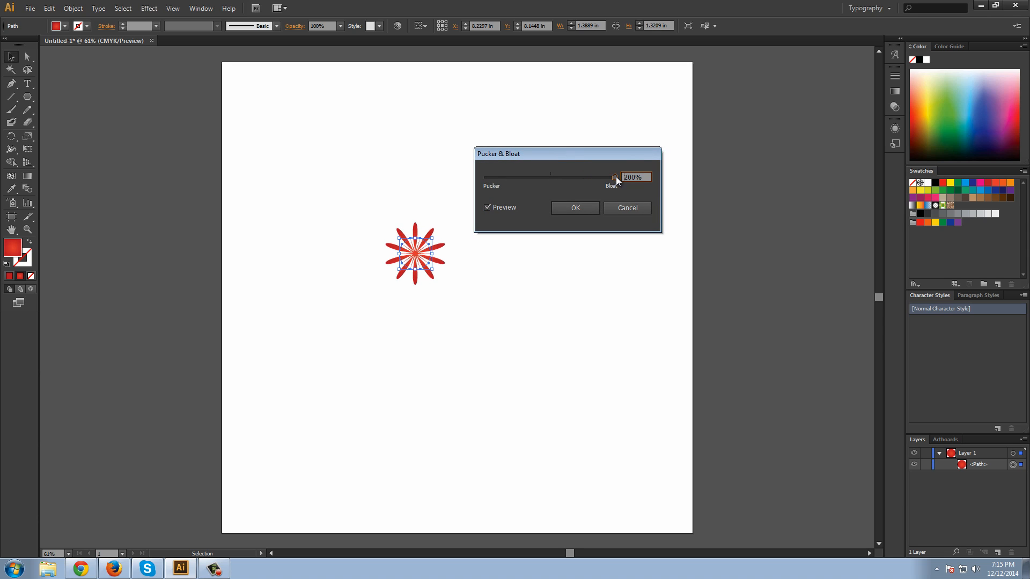
{"action": "triple_click", "coordinate": [633, 178]}
{"action": "type", "text": "100"}
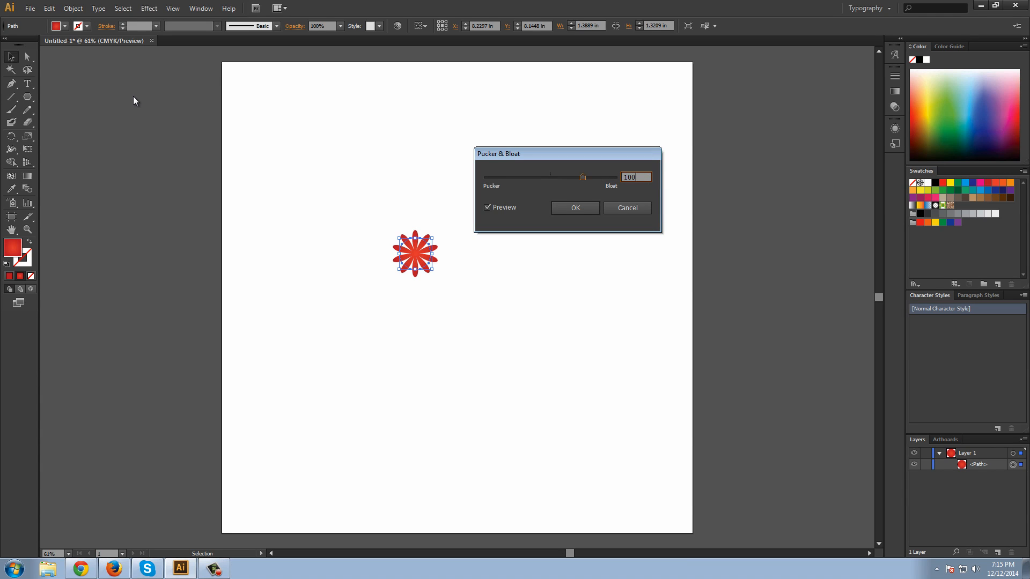
Step: Confirm the Bloat effect, turning the polygon into a ten-petal flower
{"action": "left_click", "coordinate": [574, 207]}
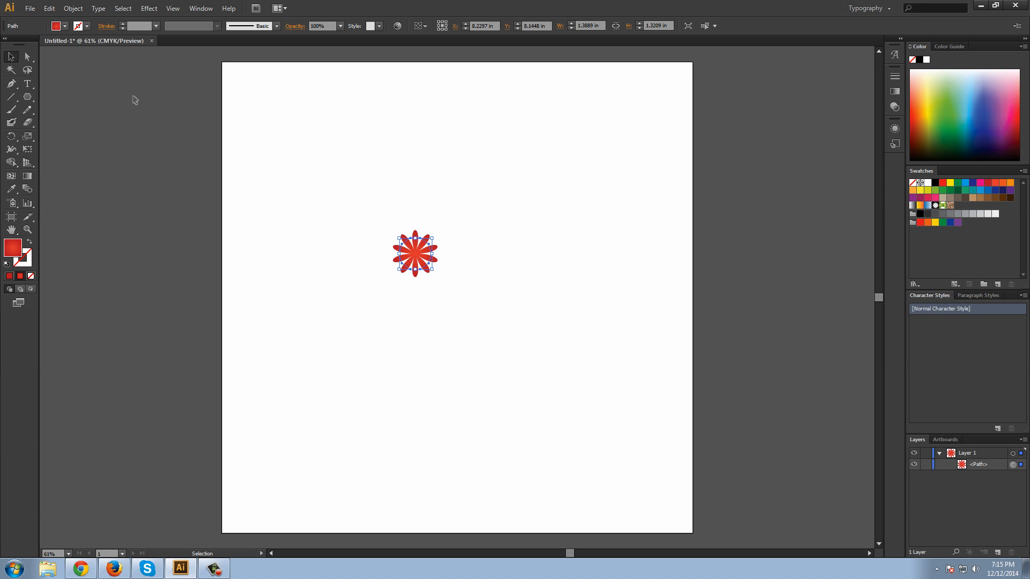
{"action": "mouse_move", "coordinate": [430, 269]}
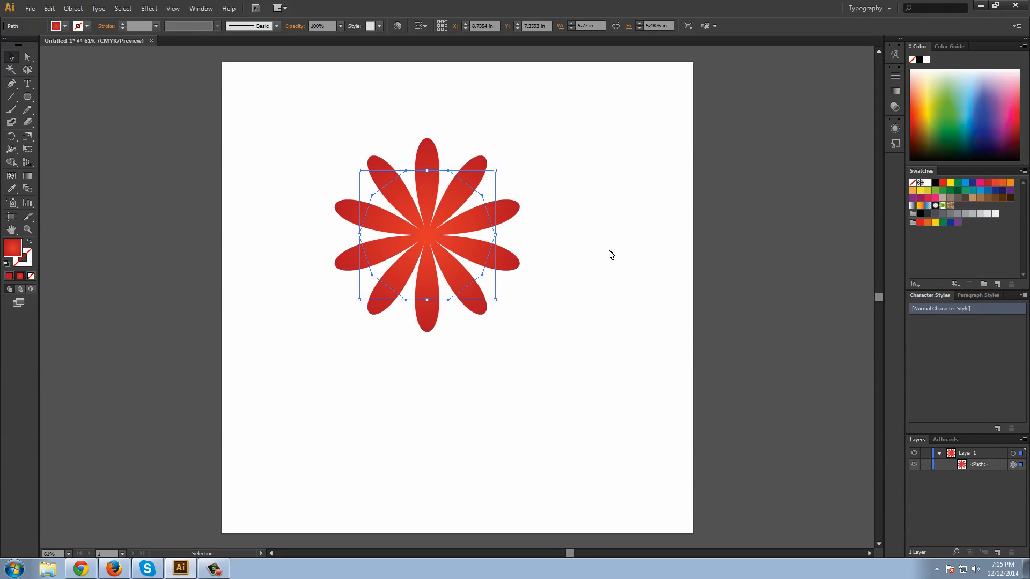
{"action": "mouse_move", "coordinate": [533, 161]}
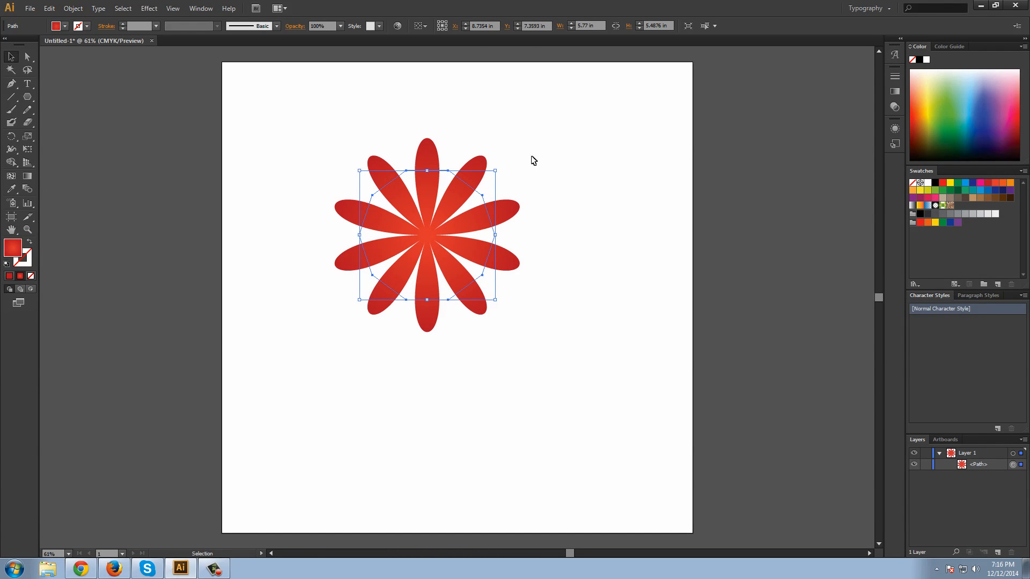
{"action": "mouse_move", "coordinate": [465, 275]}
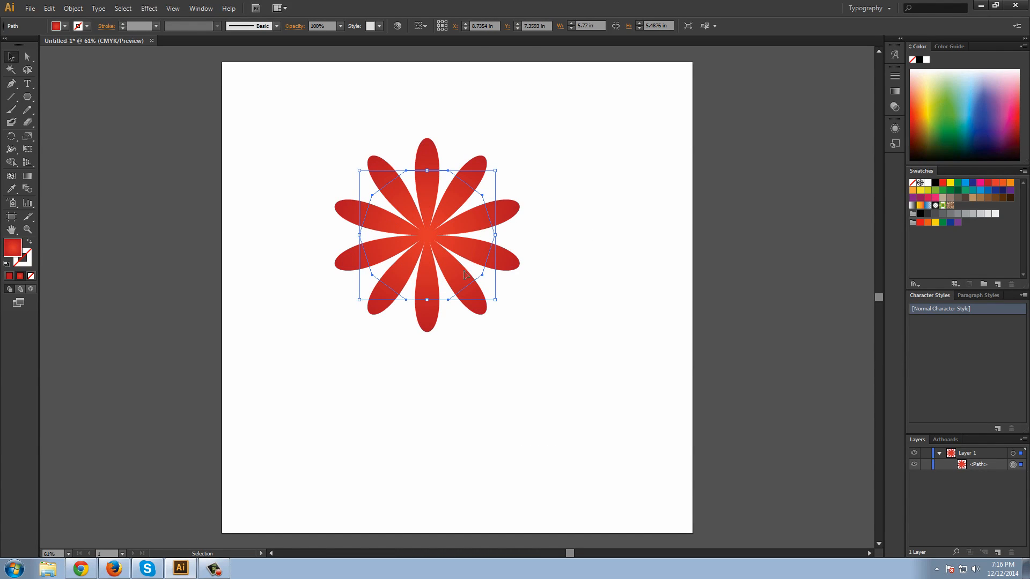
{"action": "mouse_move", "coordinate": [470, 194]}
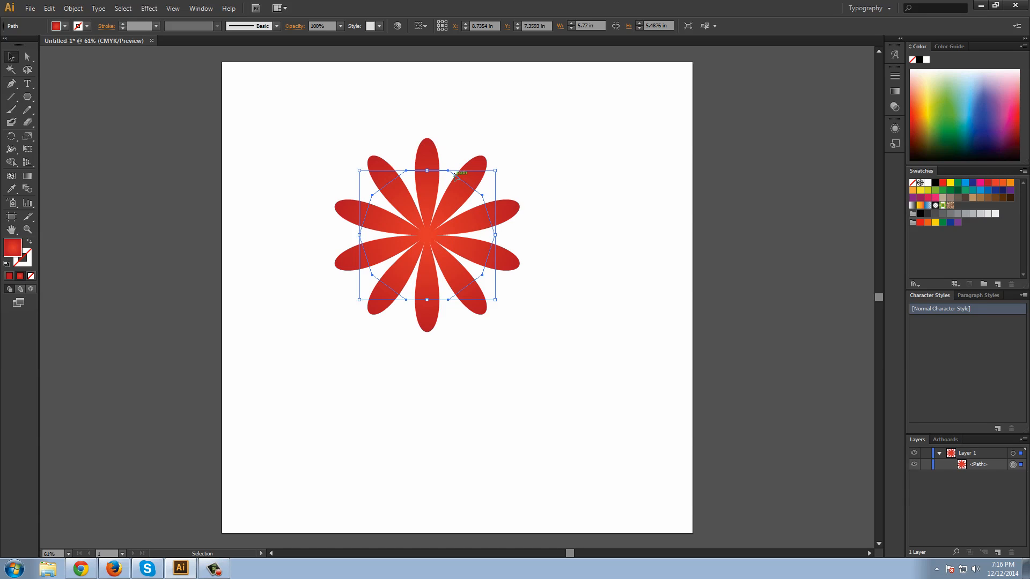
{"action": "mouse_move", "coordinate": [148, 52]}
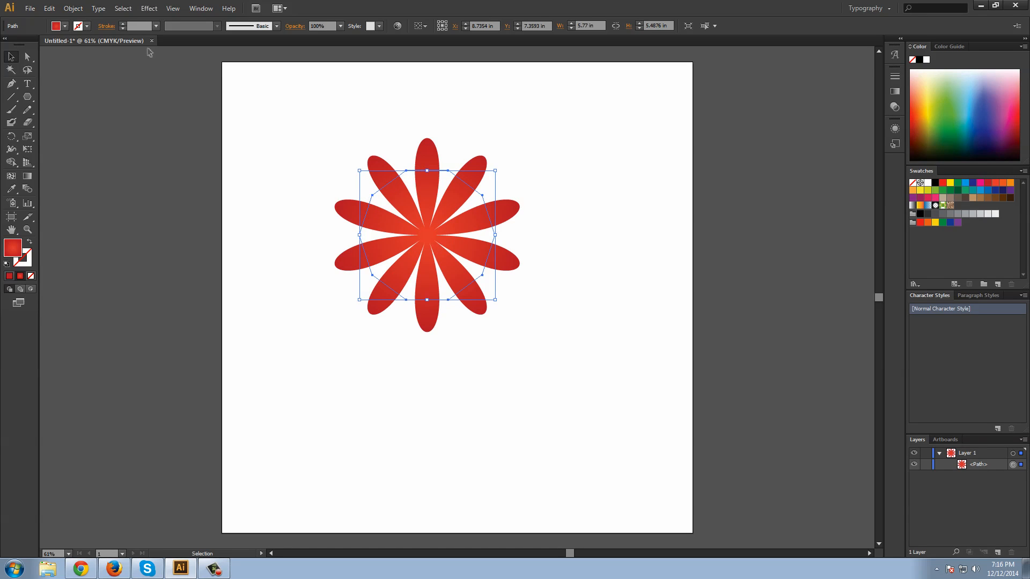
{"action": "mouse_move", "coordinate": [419, 225]}
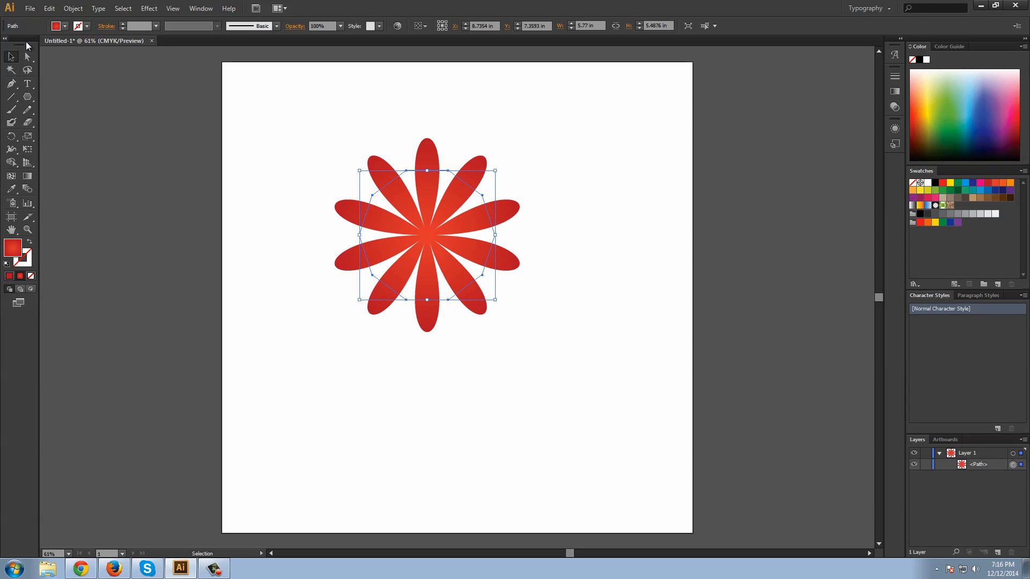
Step: Browse the Object and Edit menus to reach the Expand Appearance command
{"action": "left_click", "coordinate": [72, 8]}
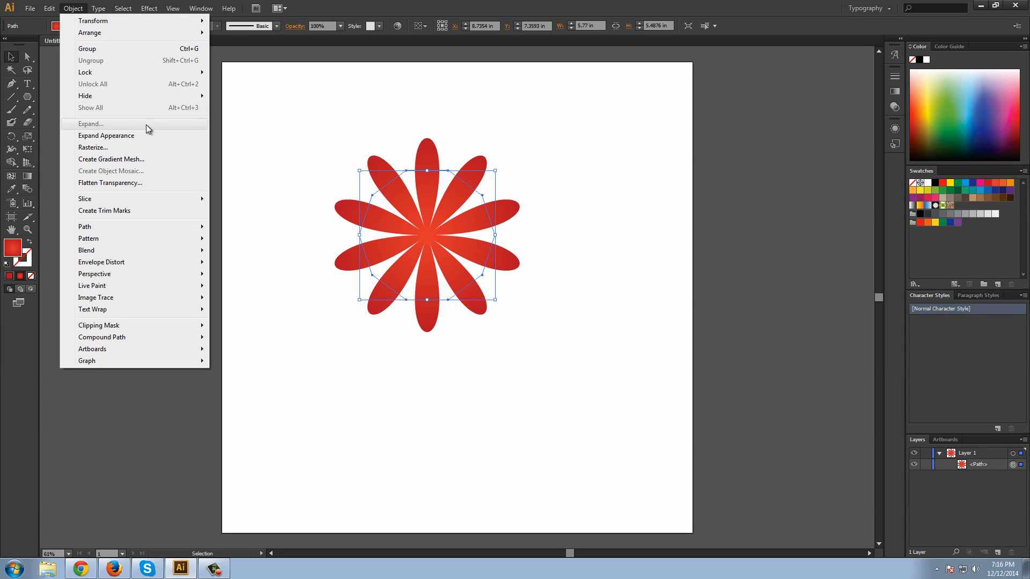
{"action": "mouse_move", "coordinate": [147, 139]}
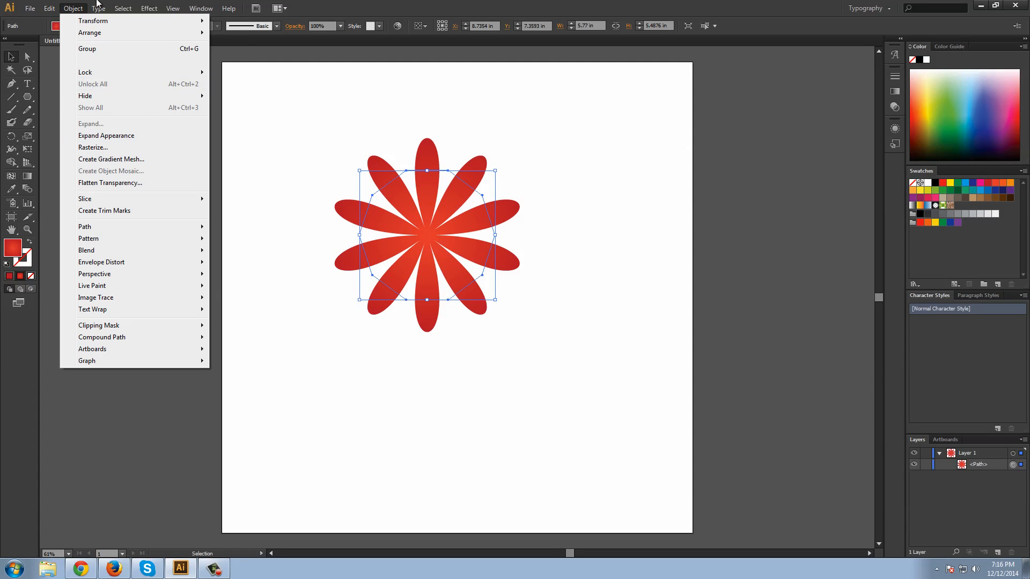
{"action": "left_click", "coordinate": [49, 8]}
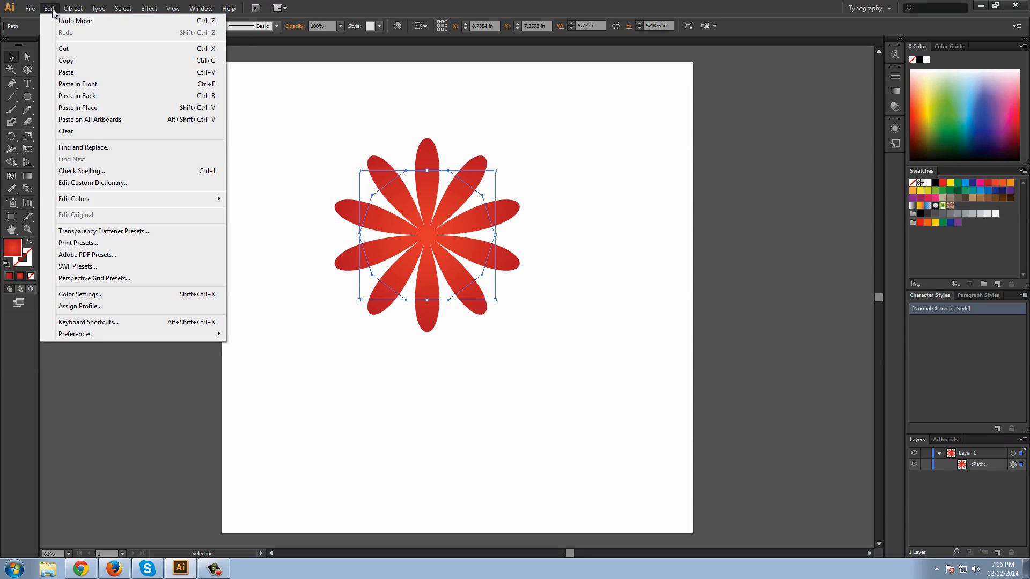
{"action": "left_click", "coordinate": [73, 8]}
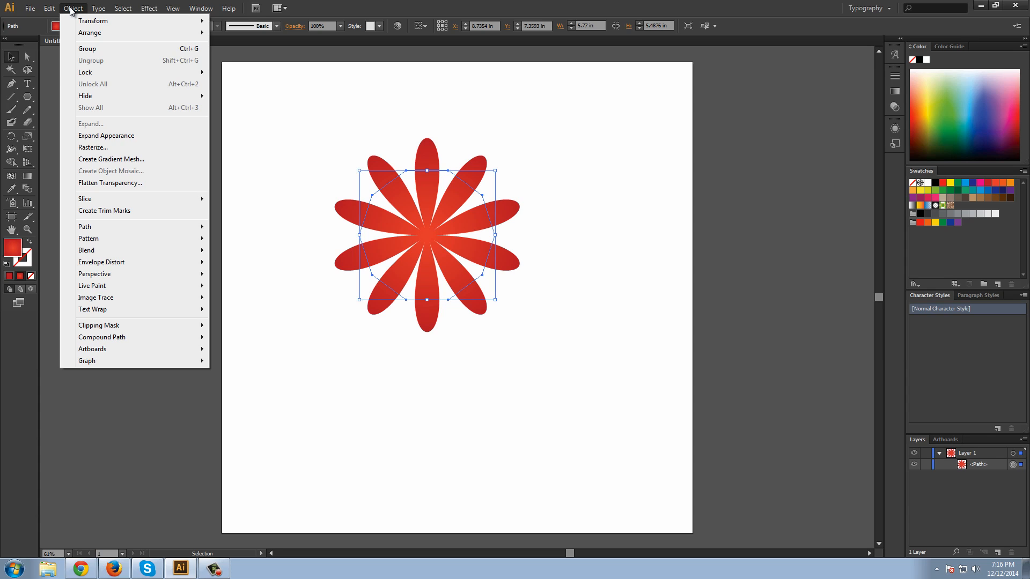
{"action": "mouse_move", "coordinate": [115, 124]}
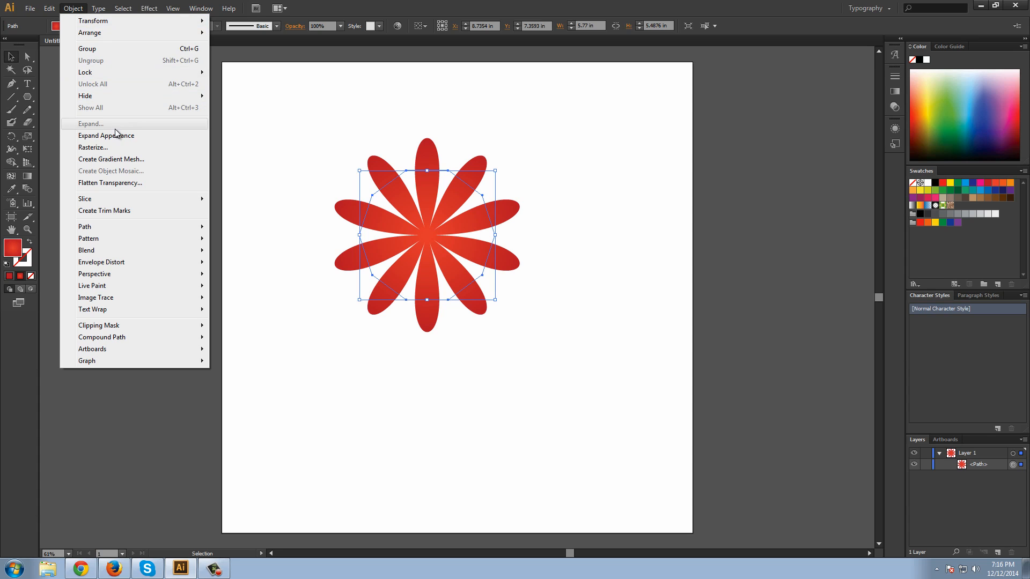
{"action": "mouse_move", "coordinate": [125, 138]}
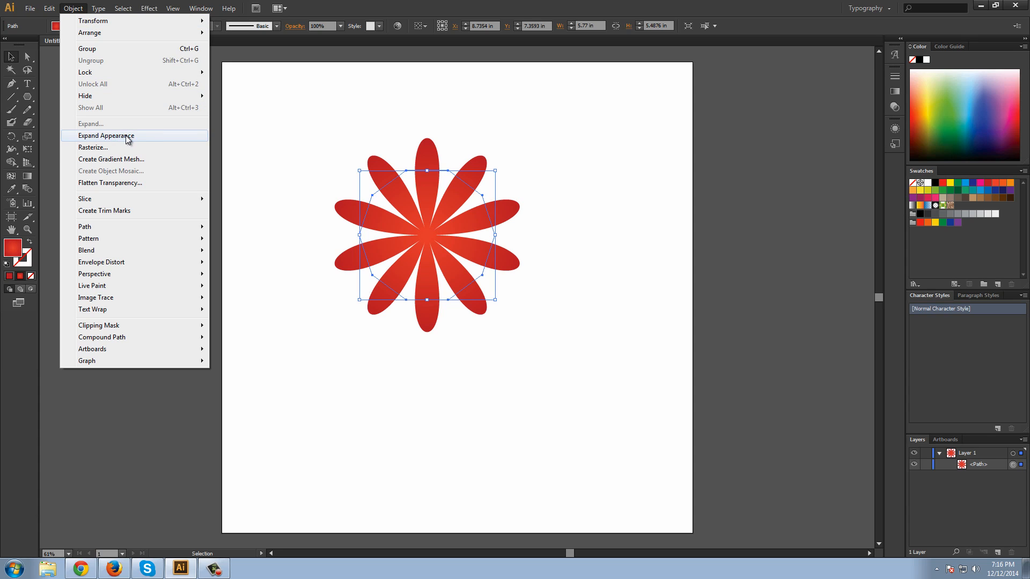
Step: Apply Object > Expand Appearance to convert the bloated flower into plain paths
{"action": "left_click", "coordinate": [105, 136]}
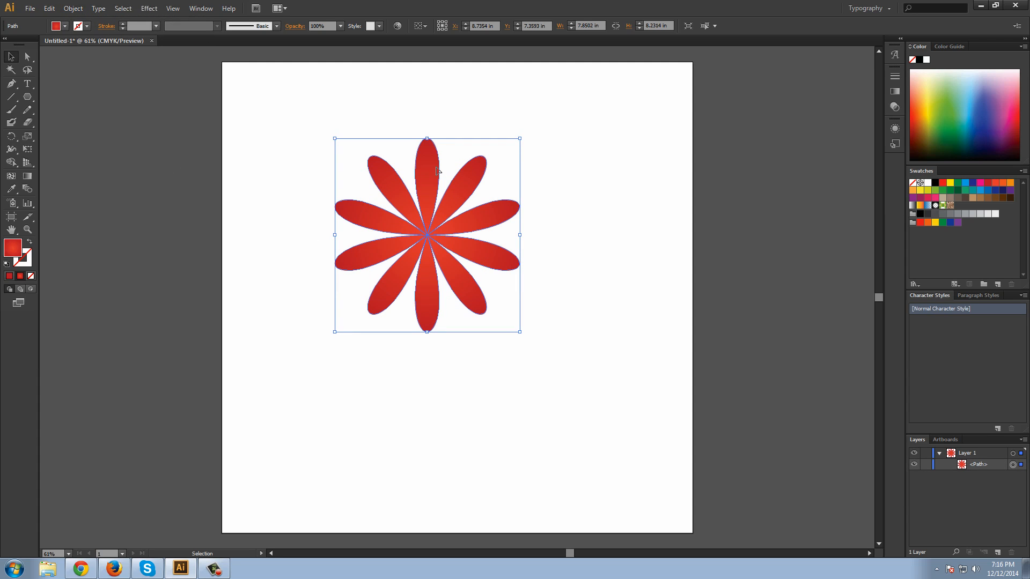
{"action": "mouse_move", "coordinate": [551, 136]}
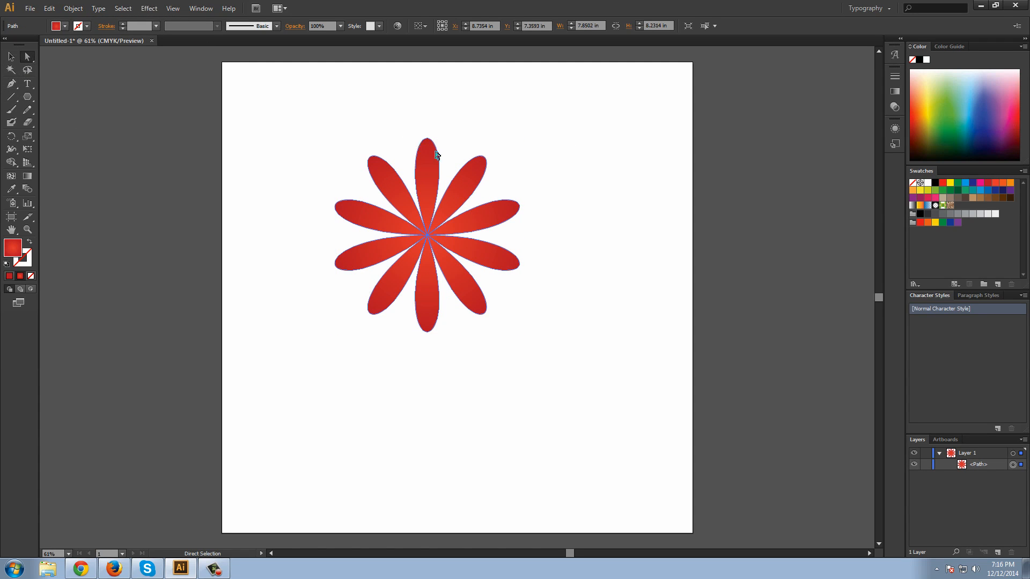
{"action": "mouse_move", "coordinate": [375, 230]}
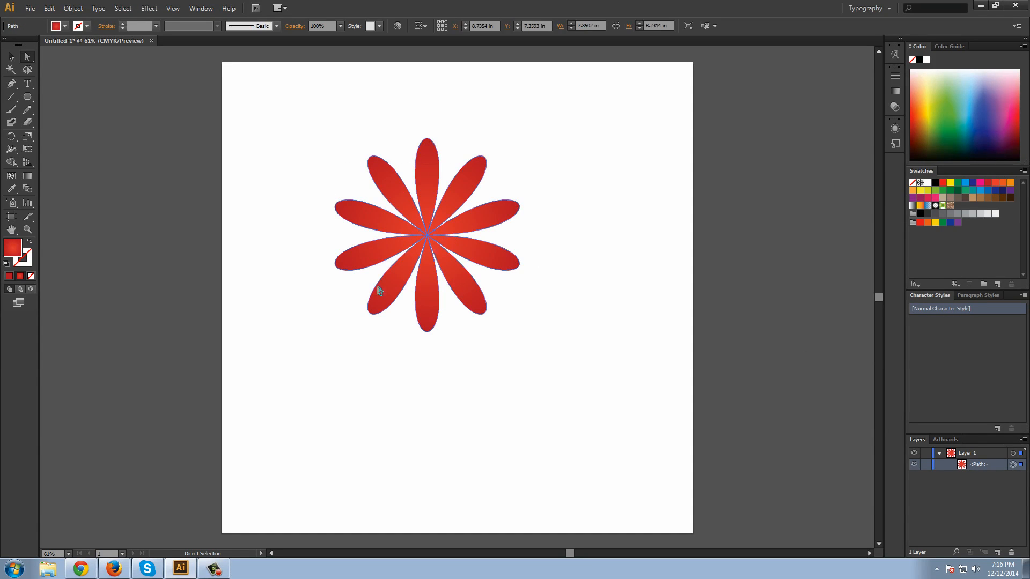
{"action": "left_click", "coordinate": [68, 553]}
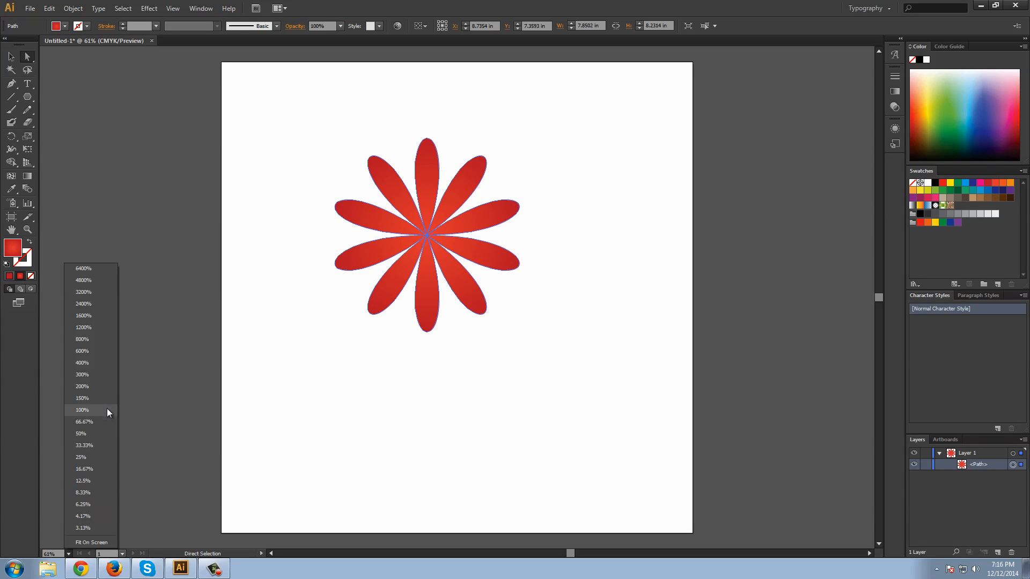
{"action": "left_click", "coordinate": [82, 351]}
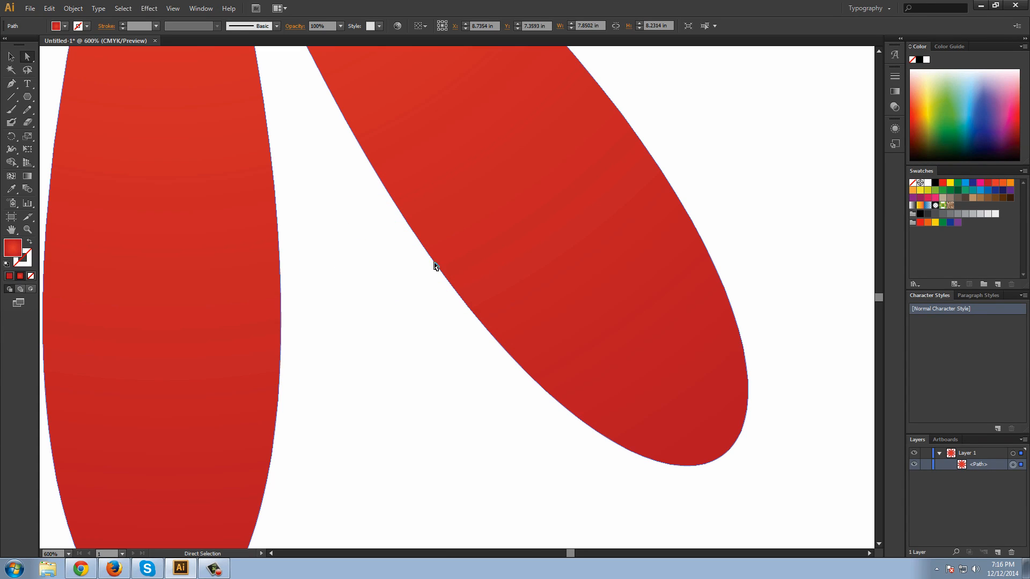
{"action": "mouse_move", "coordinate": [442, 275]}
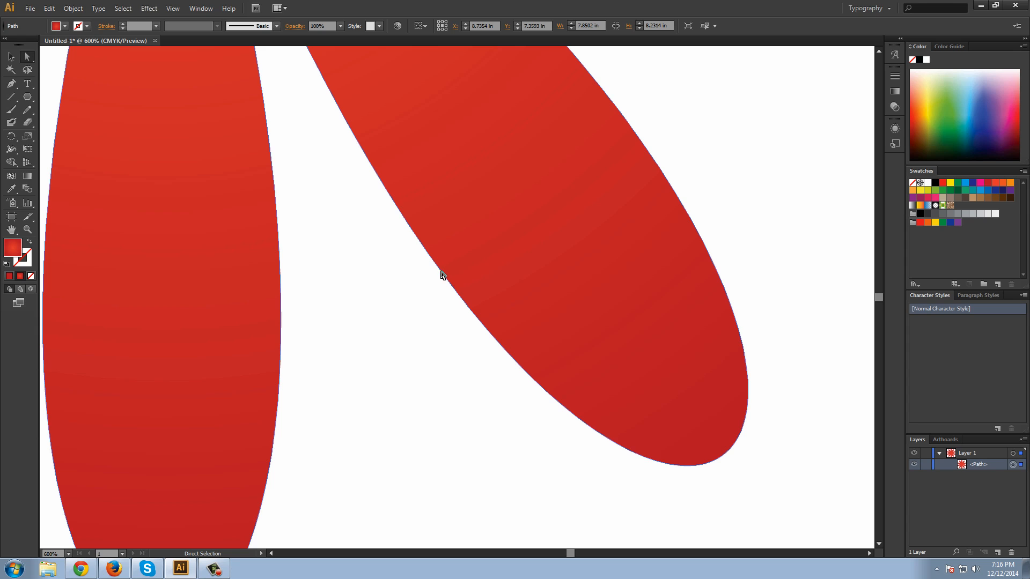
{"action": "mouse_move", "coordinate": [275, 270]}
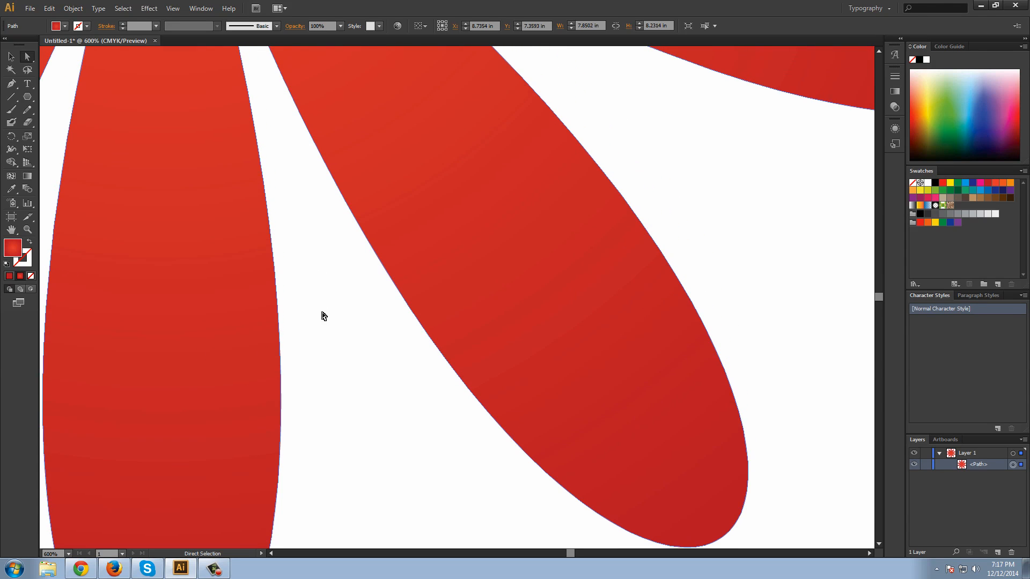
{"action": "left_click", "coordinate": [51, 554]}
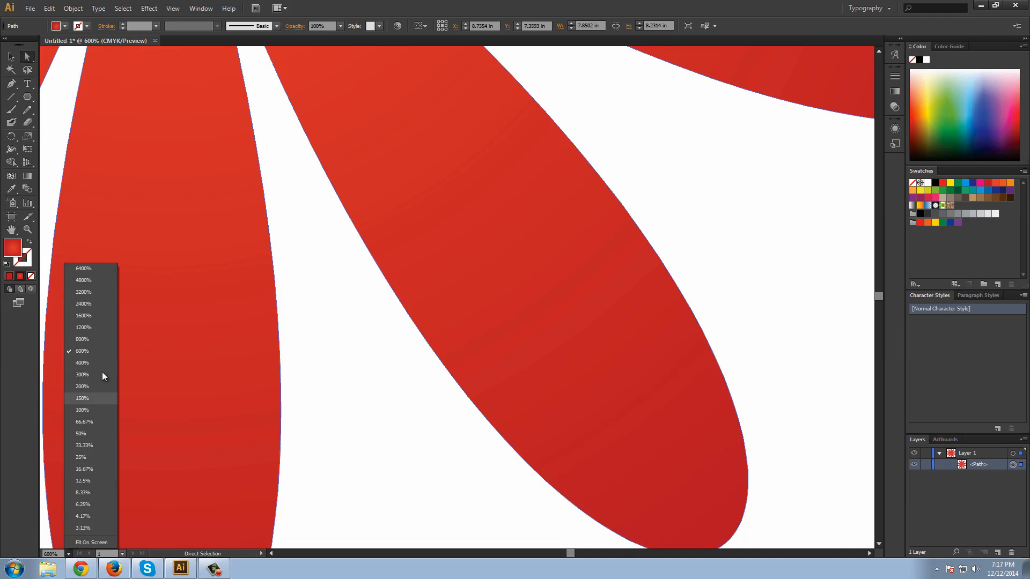
{"action": "mouse_move", "coordinate": [103, 410]}
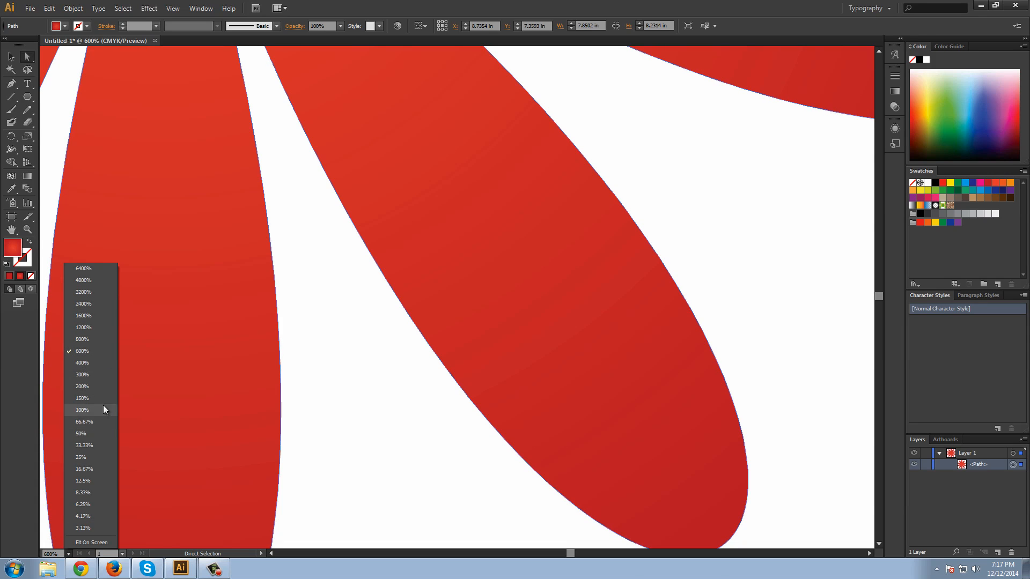
{"action": "left_click", "coordinate": [82, 386]}
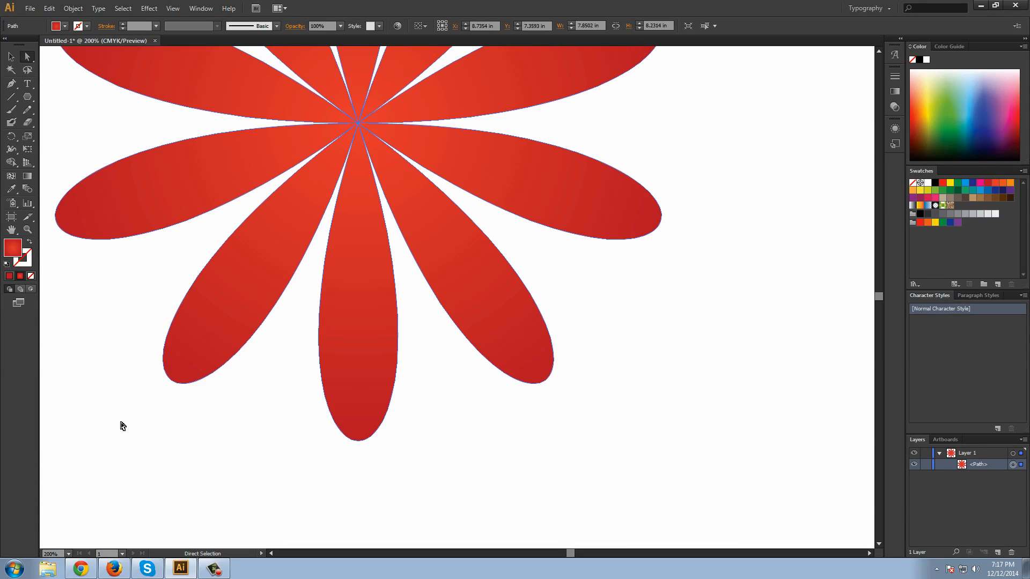
{"action": "left_click", "coordinate": [64, 553]}
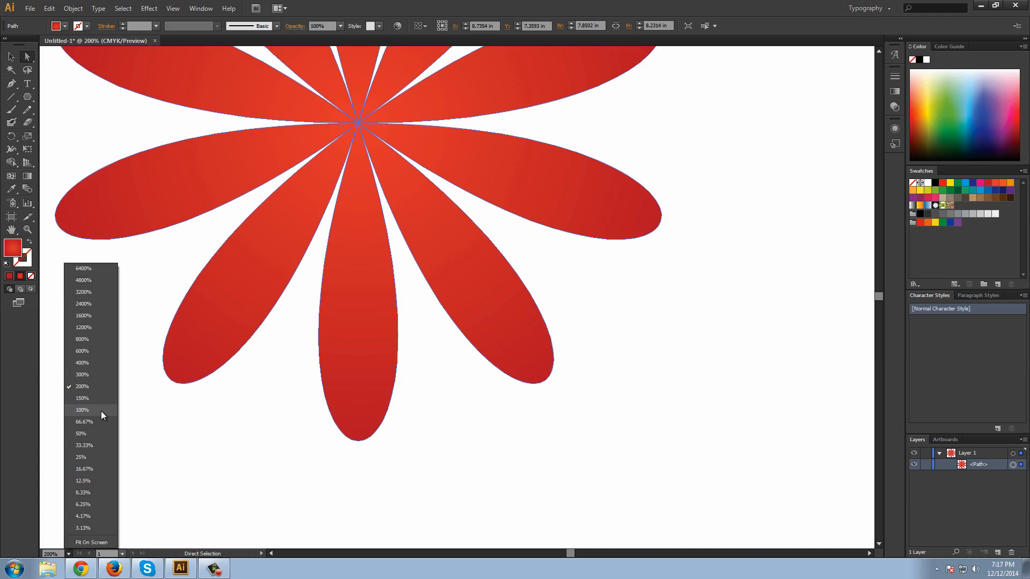
{"action": "left_click", "coordinate": [81, 410]}
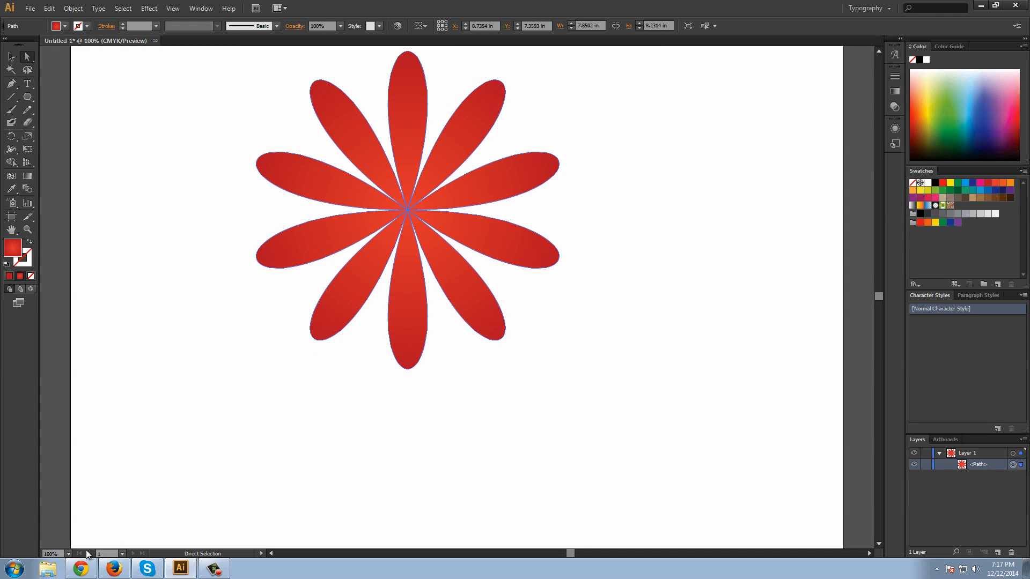
{"action": "left_click", "coordinate": [69, 554]}
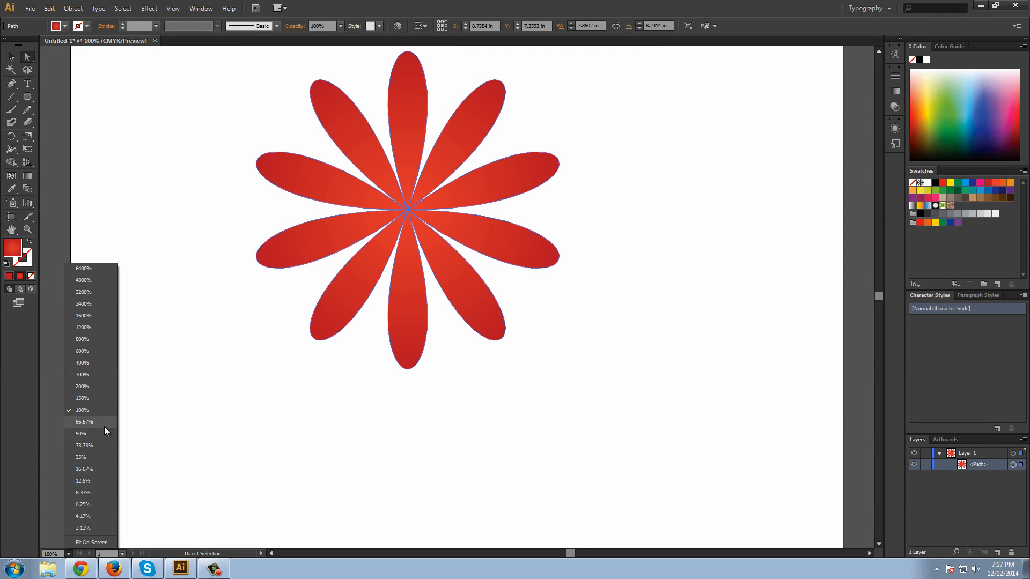
{"action": "left_click", "coordinate": [84, 422]}
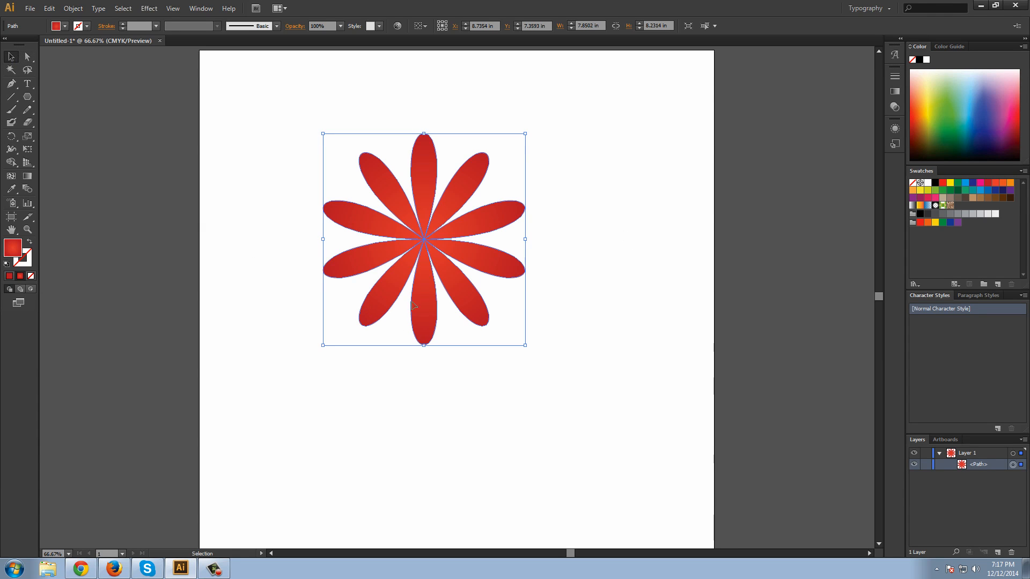
Step: Select the expanded flower and fill its pasted back copy with 10% light gray
{"action": "left_click", "coordinate": [1003, 552]}
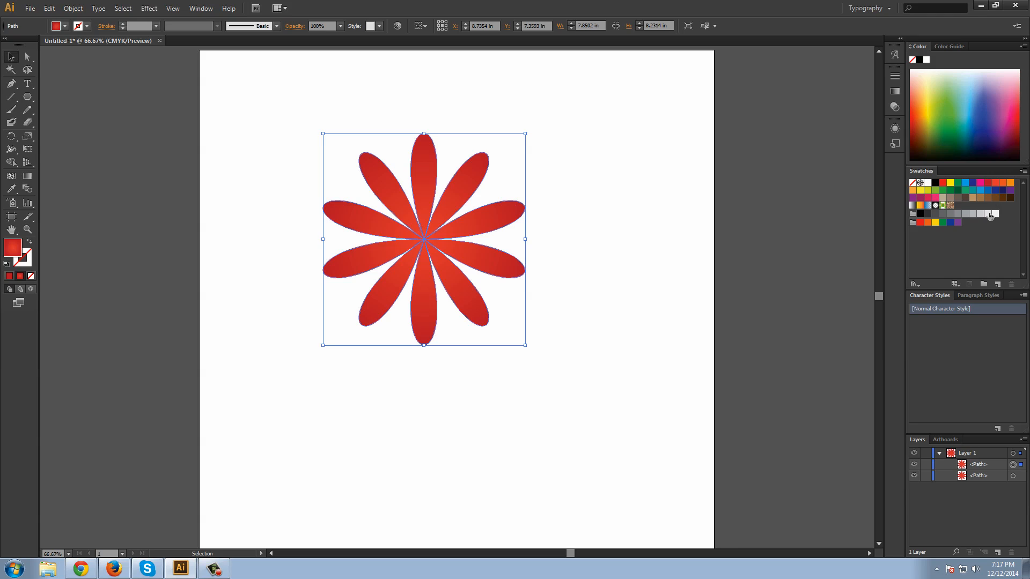
{"action": "mouse_move", "coordinate": [989, 214]}
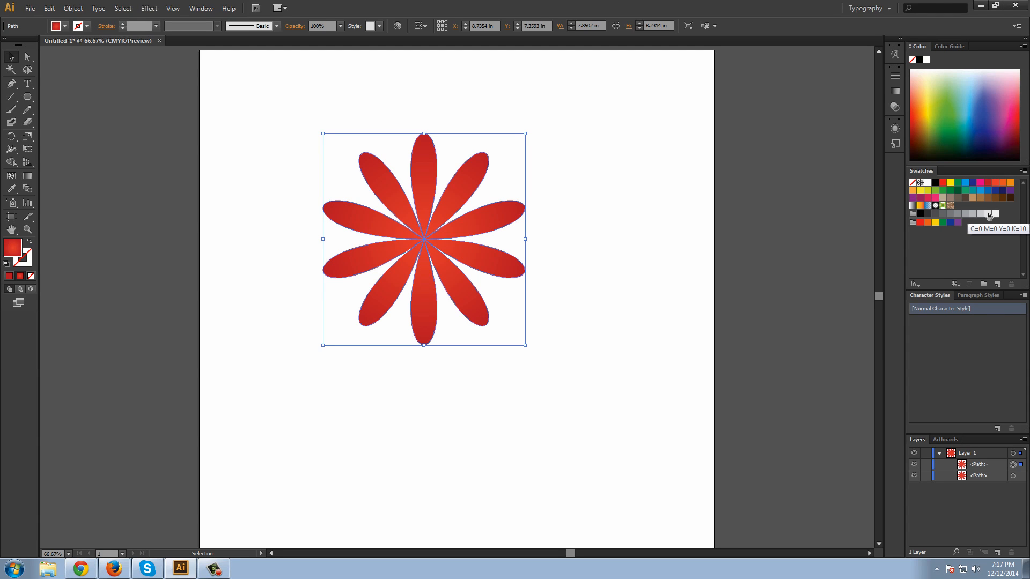
{"action": "left_click", "coordinate": [987, 214]}
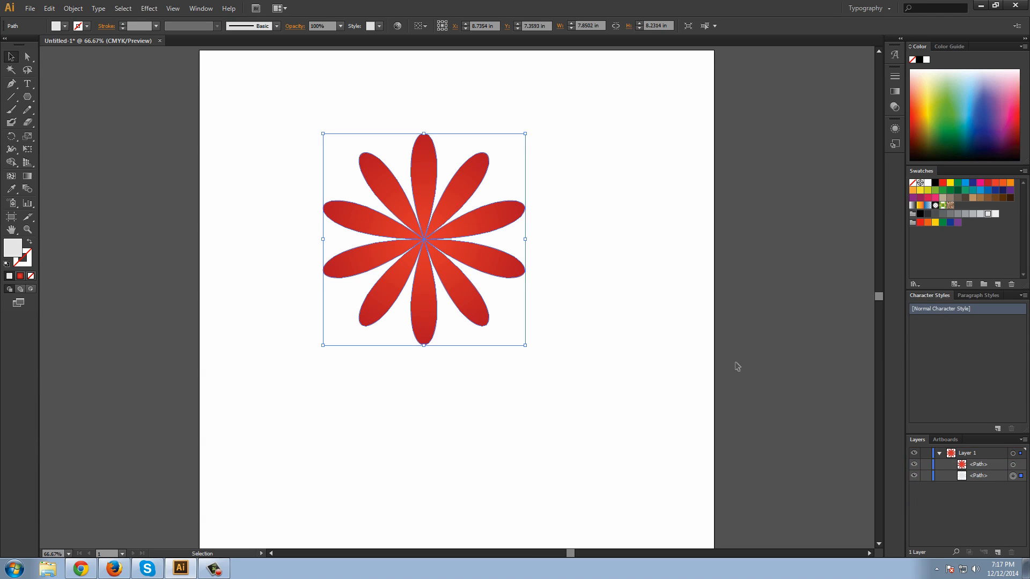
{"action": "mouse_move", "coordinate": [26, 151]}
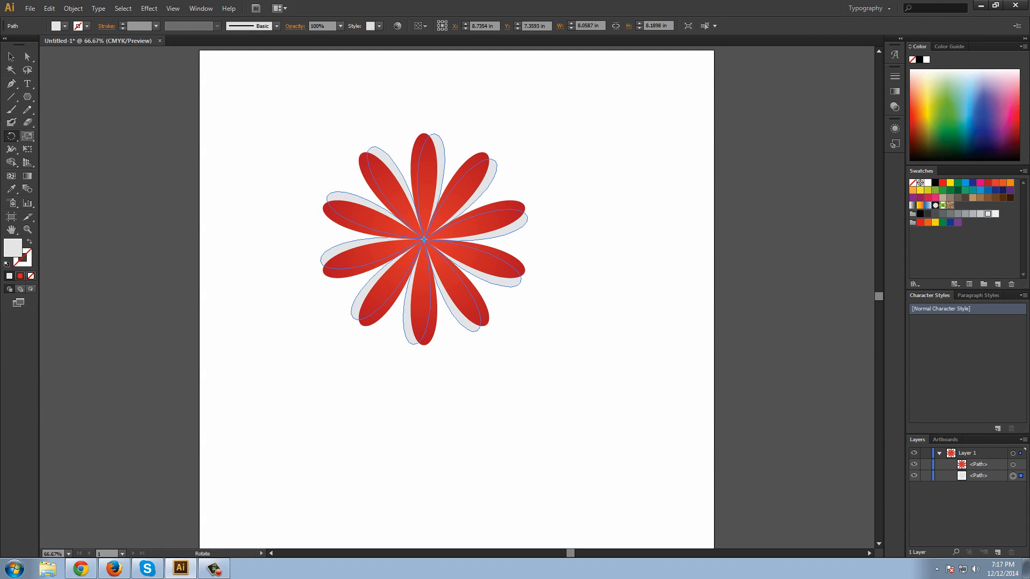
{"action": "left_click", "coordinate": [175, 233]}
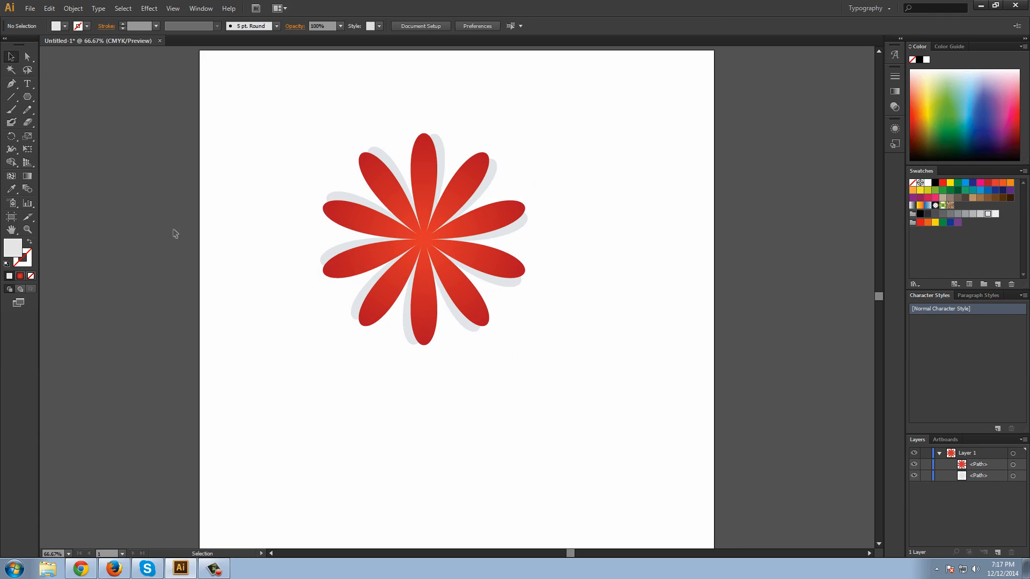
{"action": "mouse_move", "coordinate": [643, 255]}
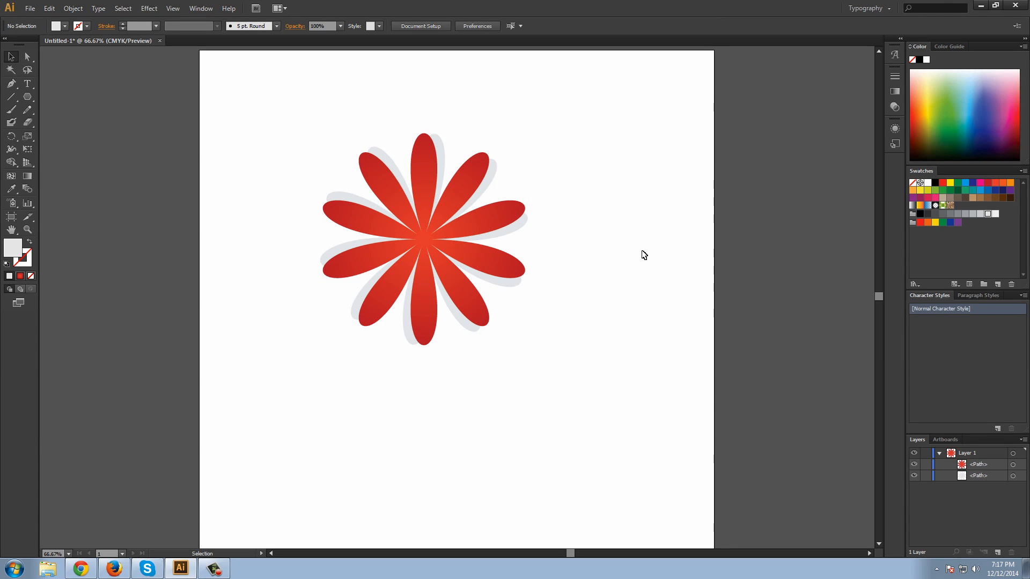
{"action": "mouse_move", "coordinate": [255, 146]}
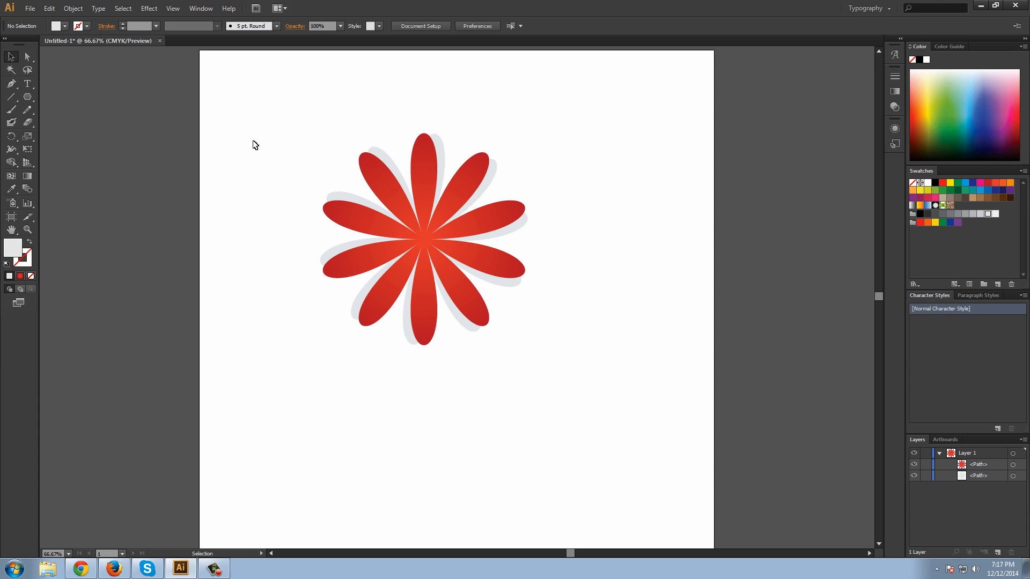
{"action": "left_click", "coordinate": [424, 239]}
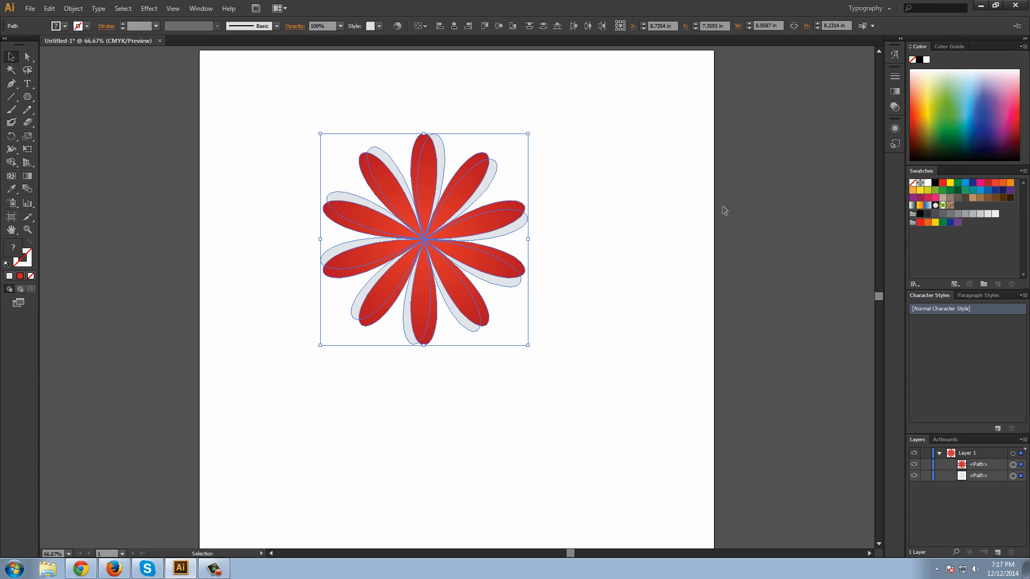
{"action": "left_click", "coordinate": [624, 427]}
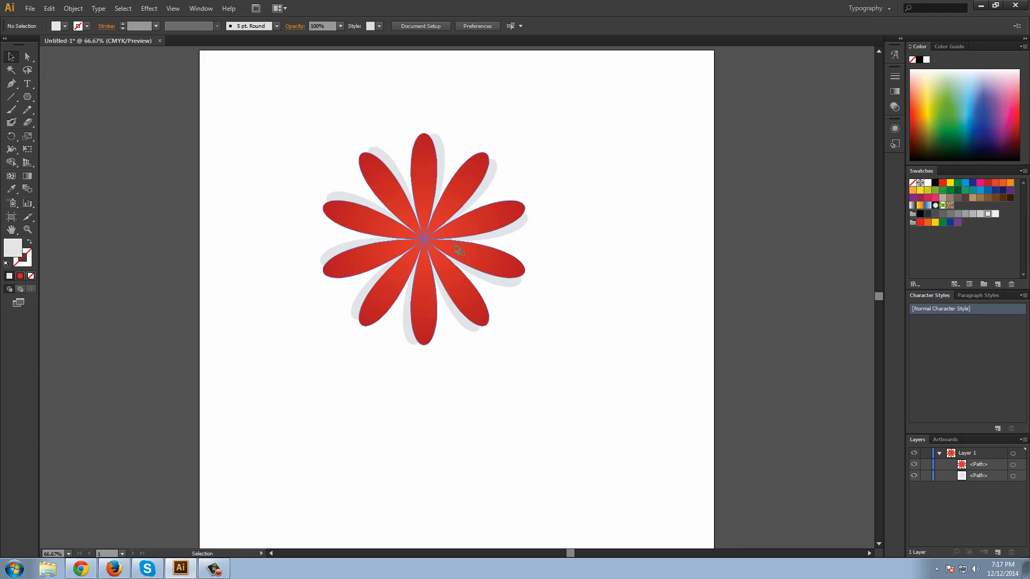
{"action": "mouse_move", "coordinate": [480, 401]}
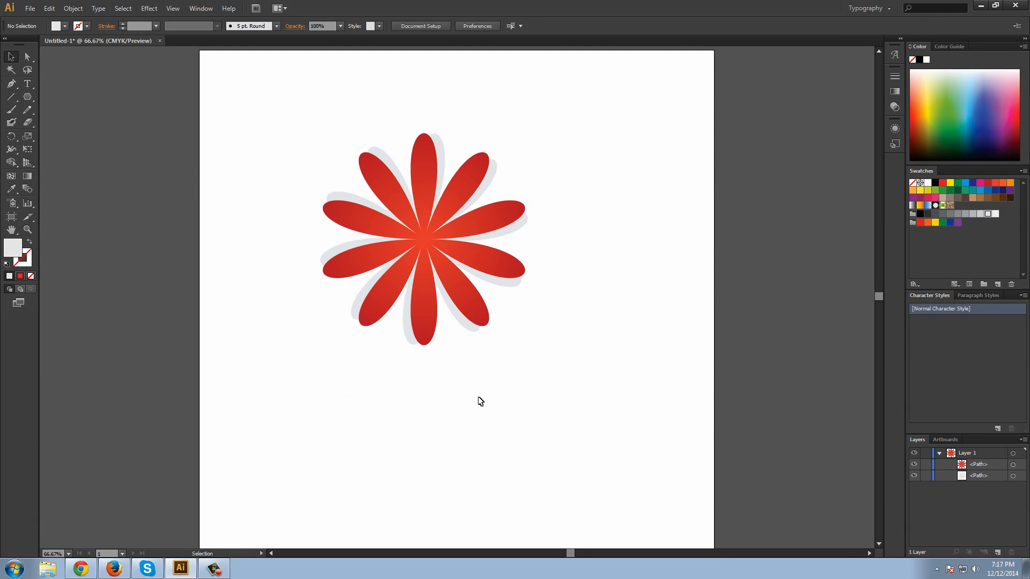
{"action": "scroll", "scroll_direction": "up", "scroll_amount": 3}
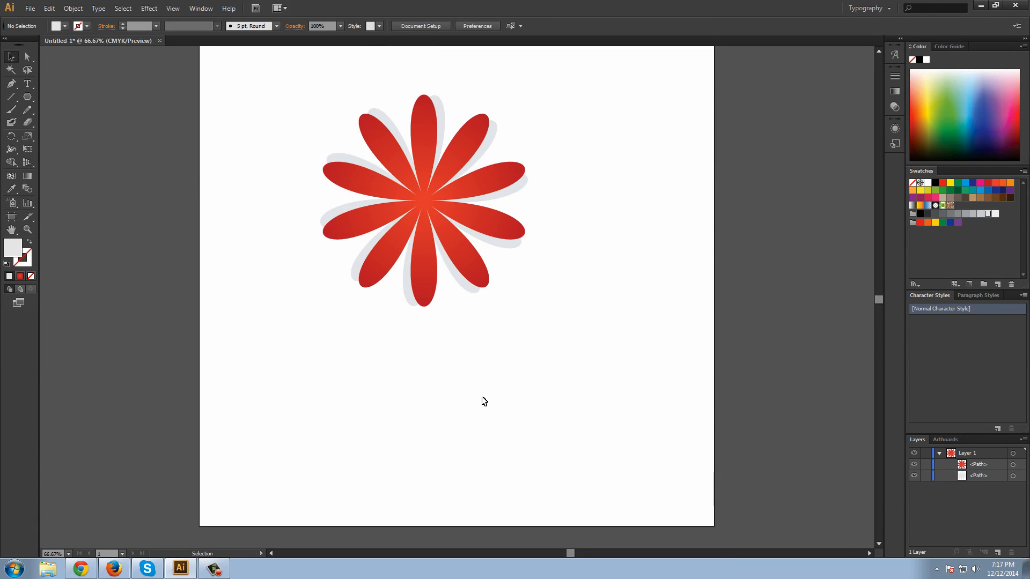